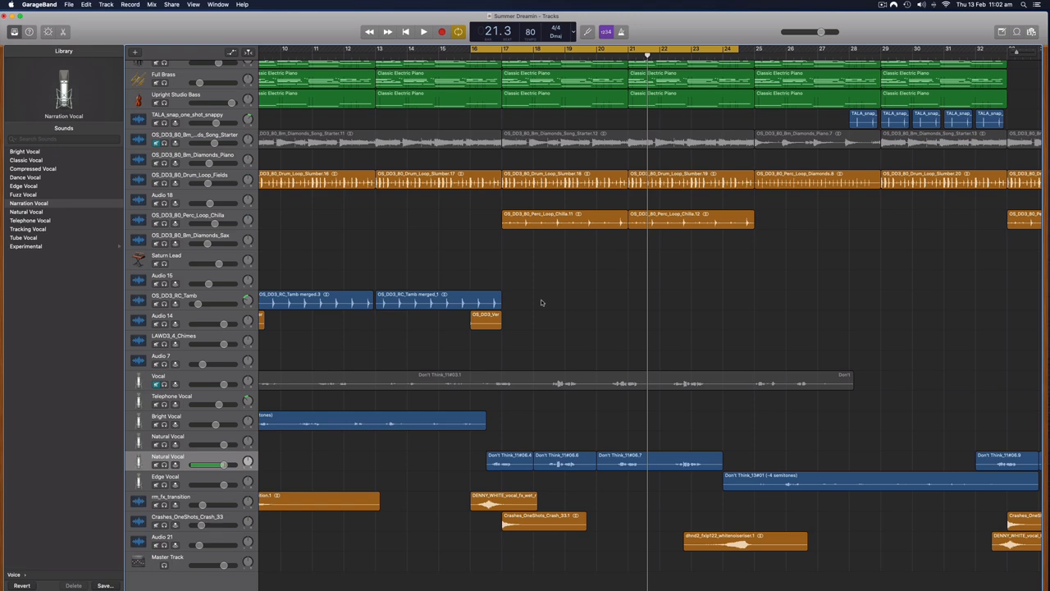
{"action": "mouse_move", "coordinate": [547, 286]}
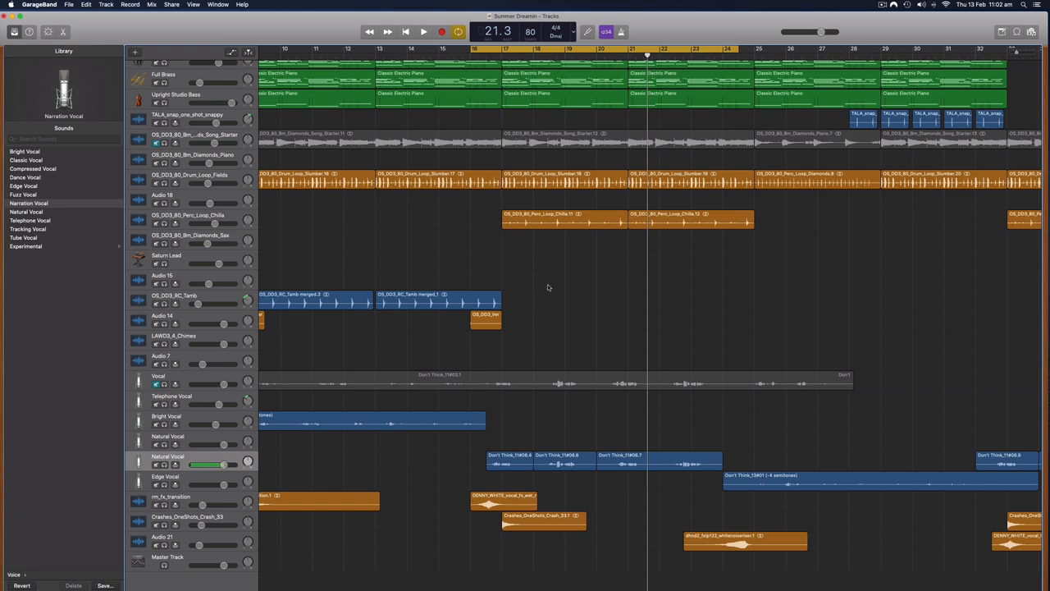
{"action": "mouse_move", "coordinate": [551, 285]}
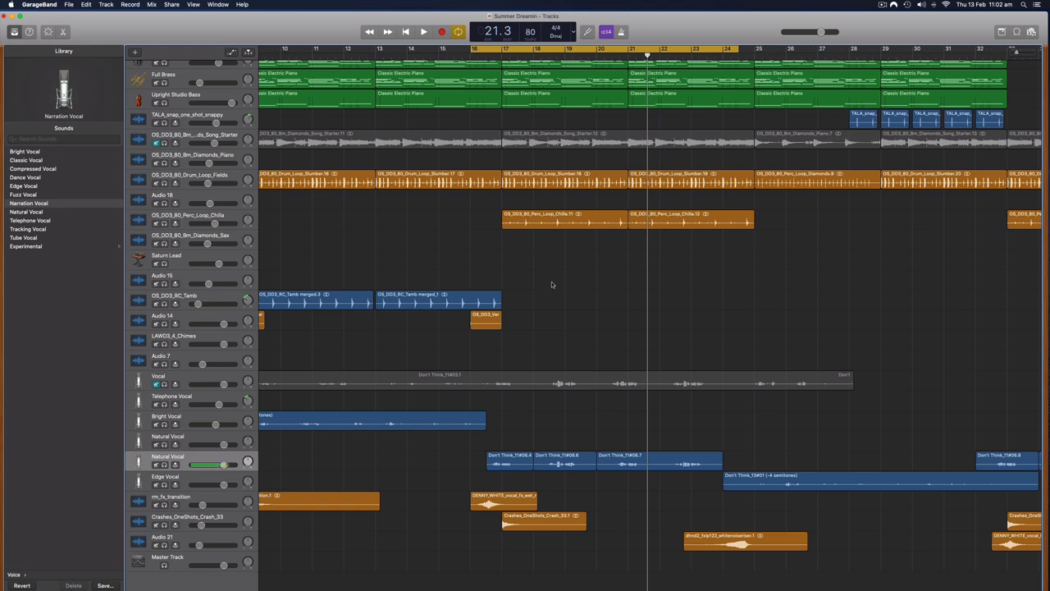
{"action": "mouse_move", "coordinate": [553, 283]}
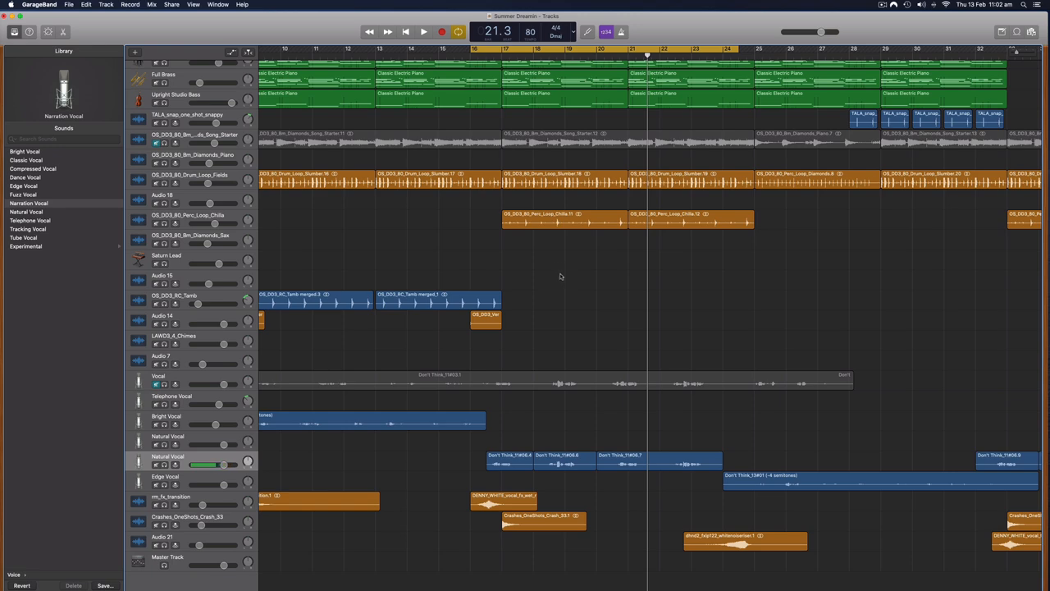
{"action": "mouse_move", "coordinate": [603, 285]}
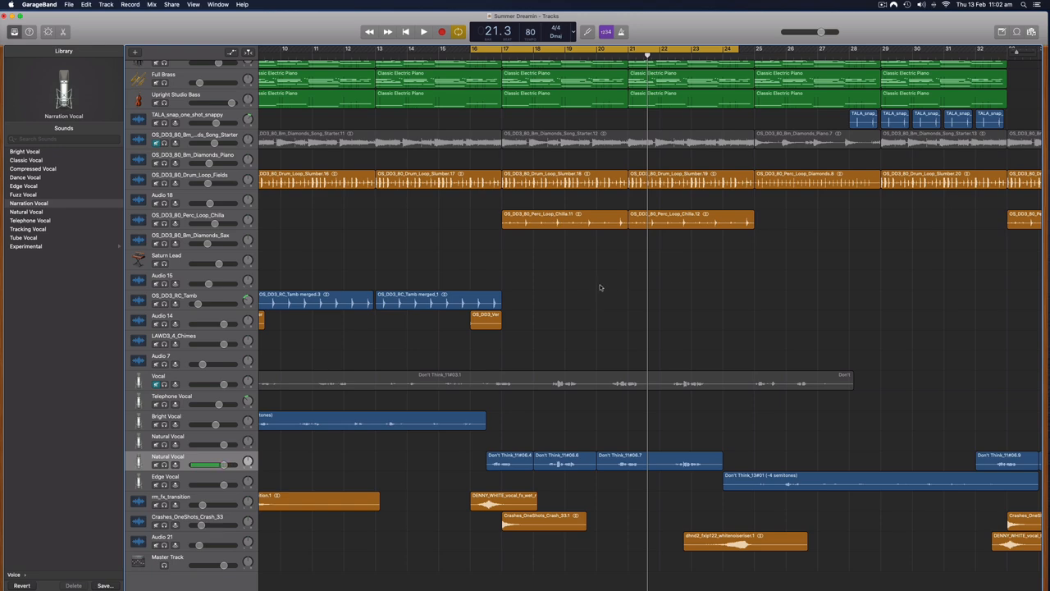
{"action": "mouse_move", "coordinate": [611, 294]}
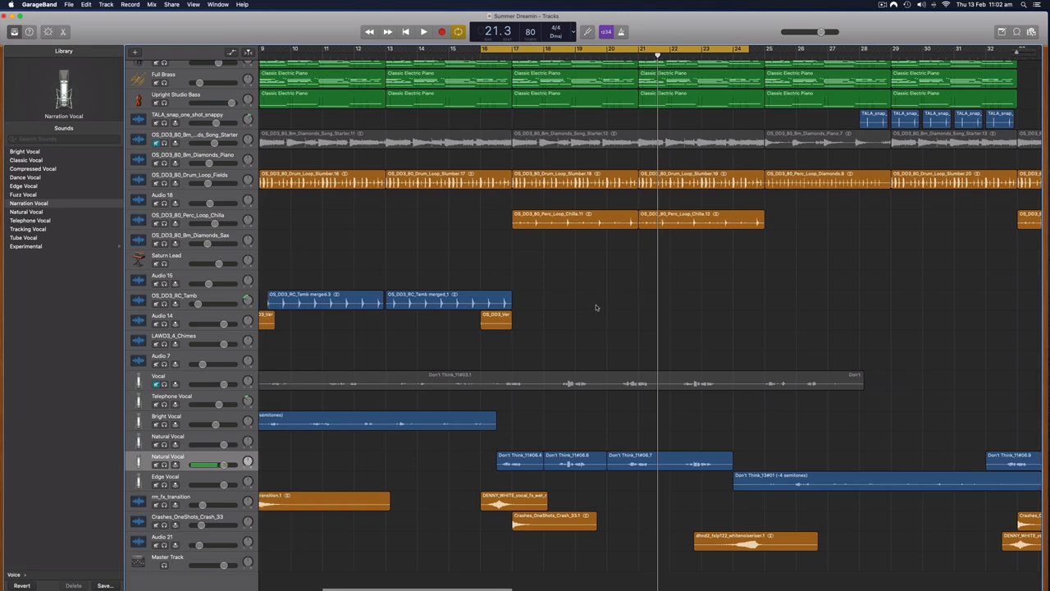
{"action": "mouse_move", "coordinate": [582, 288]}
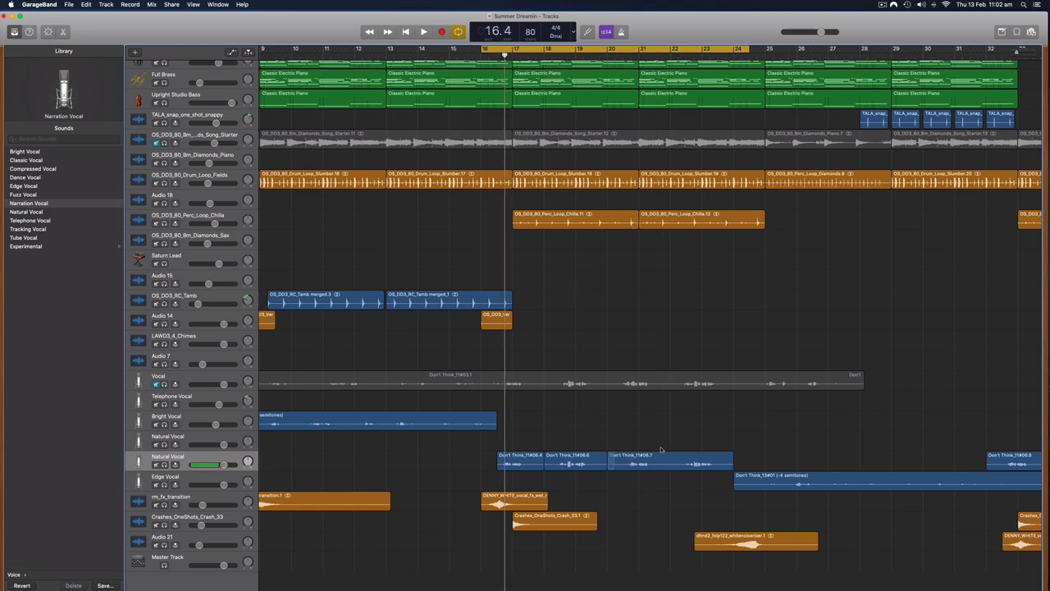
Step: Apply the Library's Voice > Bright Vocal sound to the Natural Vocal track
{"action": "left_click", "coordinate": [418, 29]}
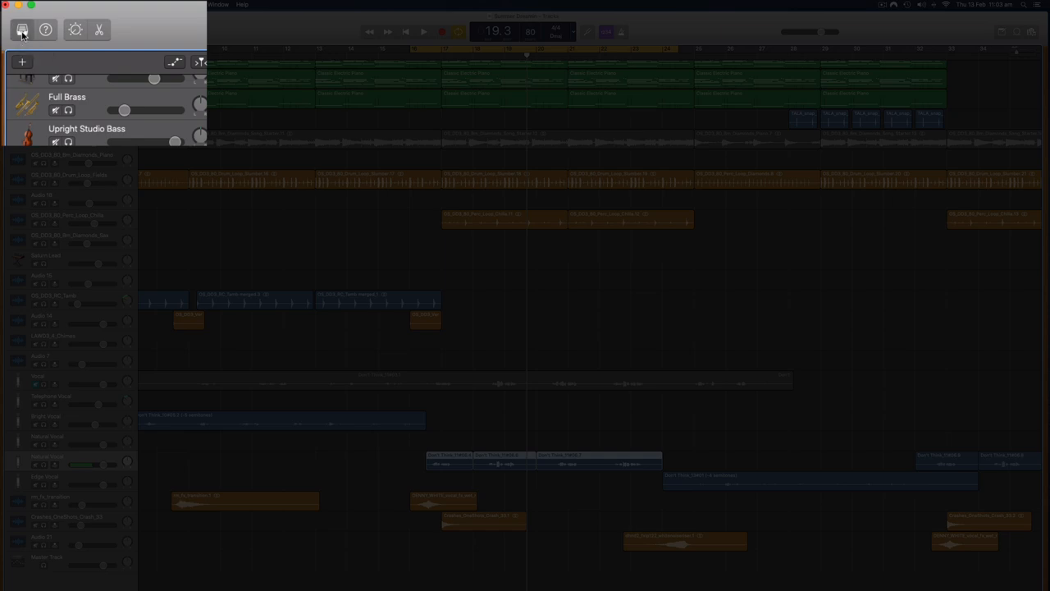
{"action": "left_click", "coordinate": [19, 30]}
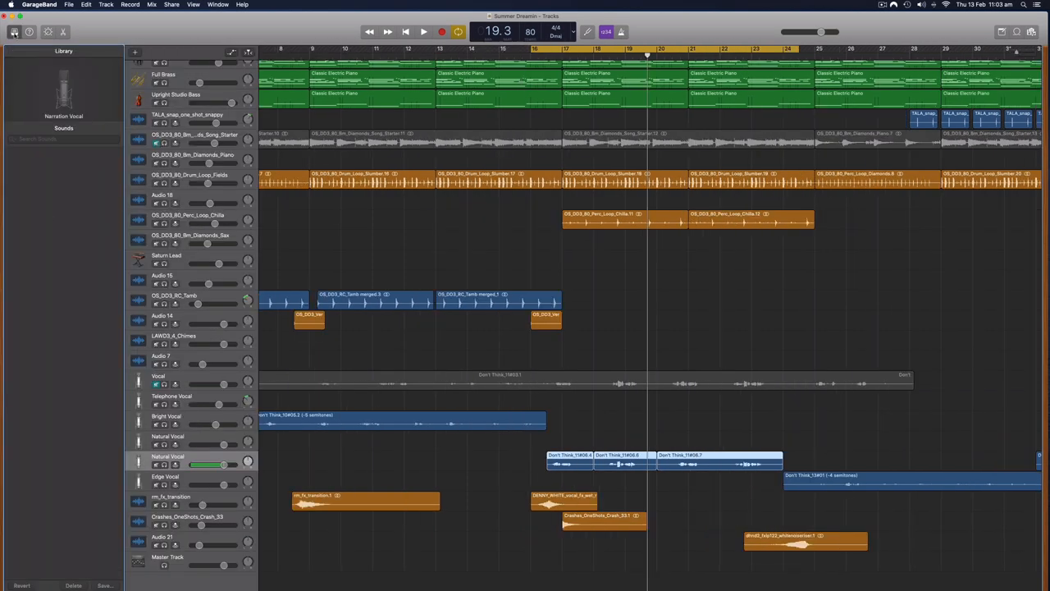
{"action": "left_click", "coordinate": [63, 115]}
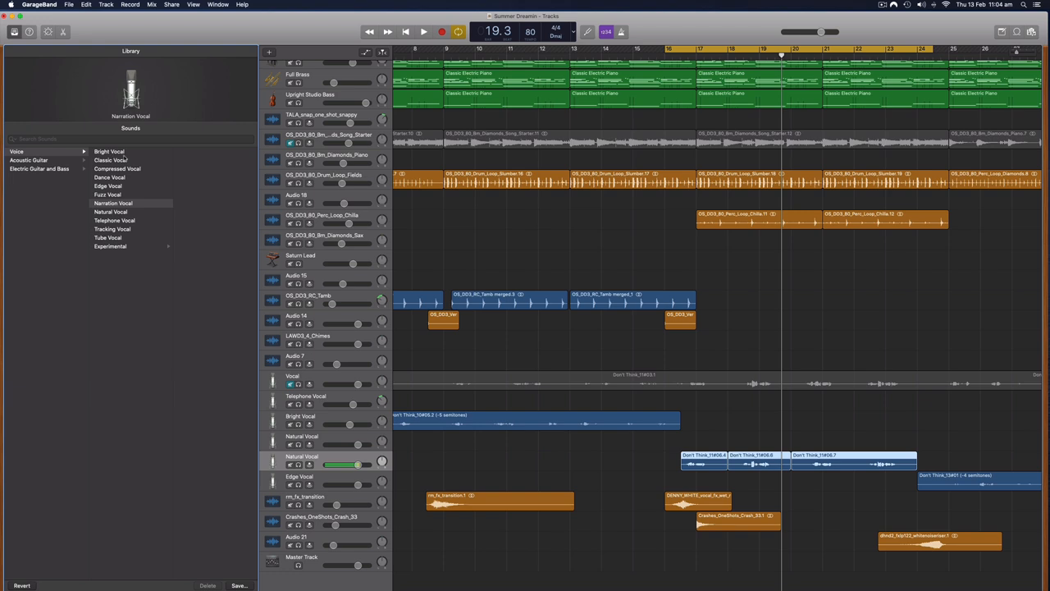
{"action": "left_click", "coordinate": [109, 151]}
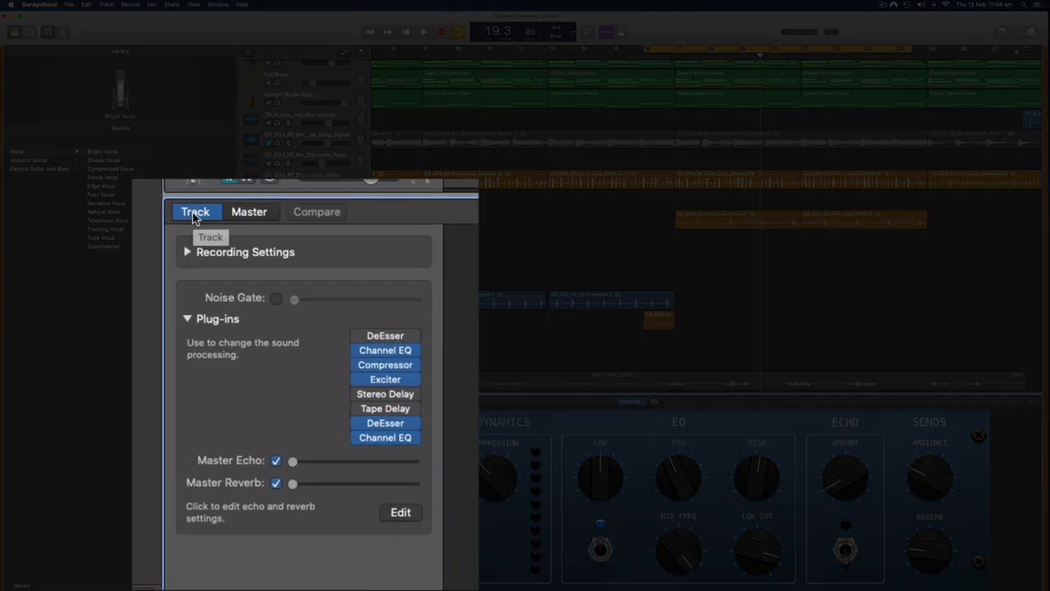
{"action": "left_click", "coordinate": [186, 318]}
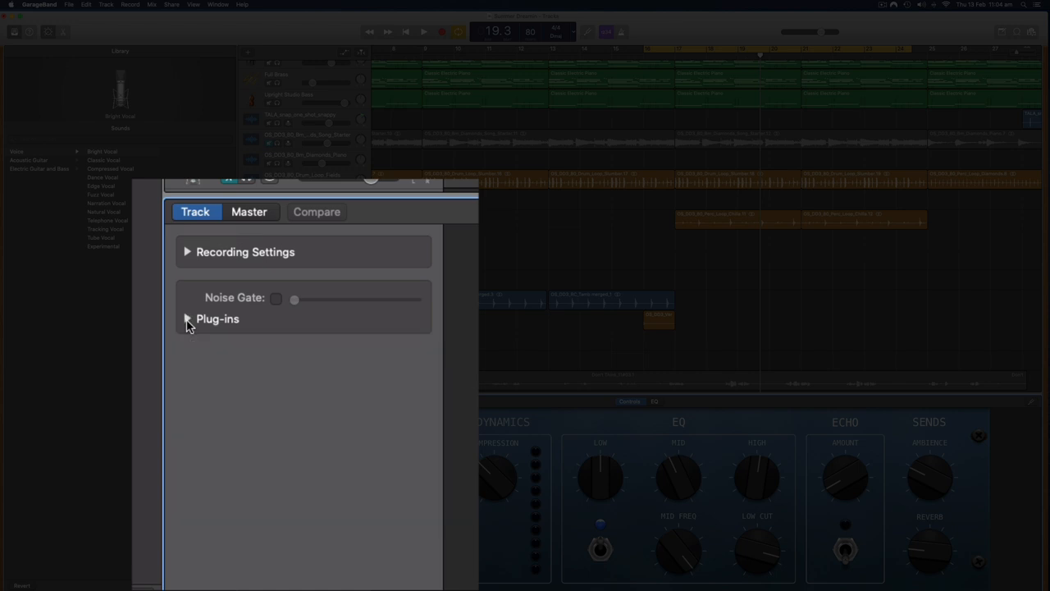
{"action": "left_click", "coordinate": [187, 318]}
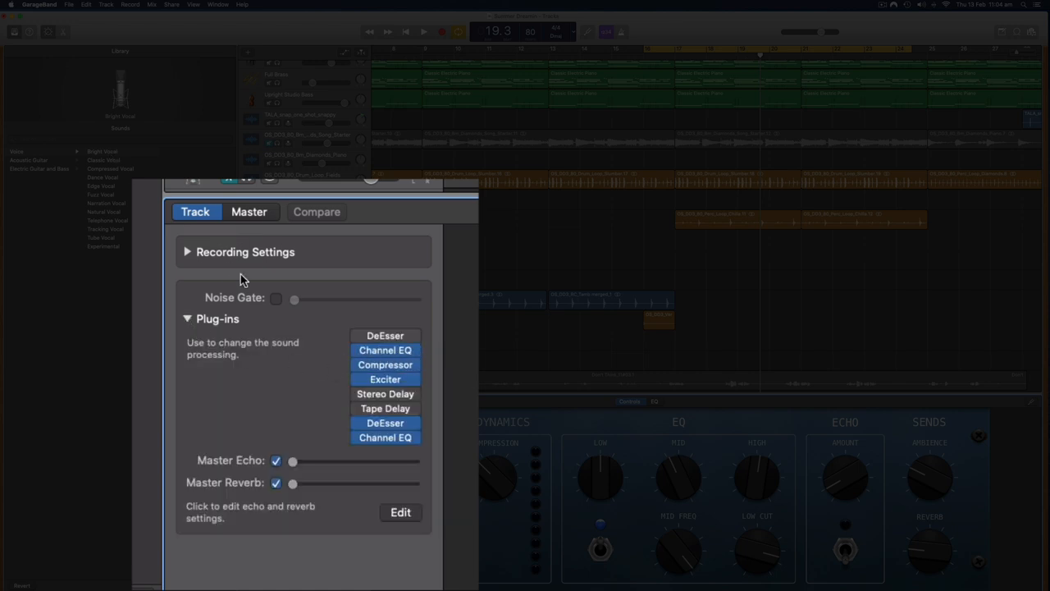
{"action": "mouse_move", "coordinate": [314, 367]}
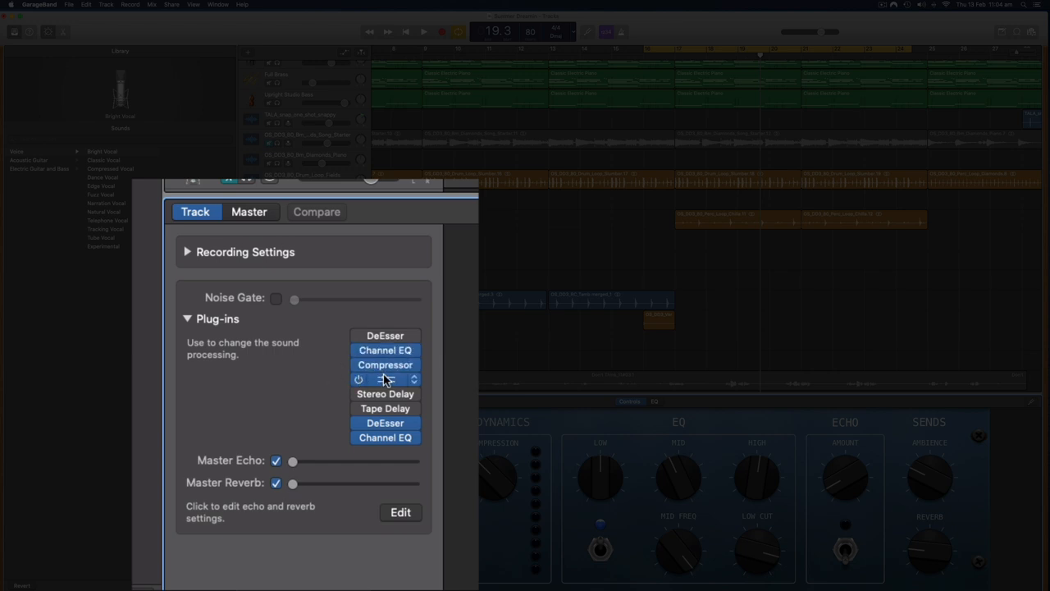
{"action": "left_click", "coordinate": [384, 378]}
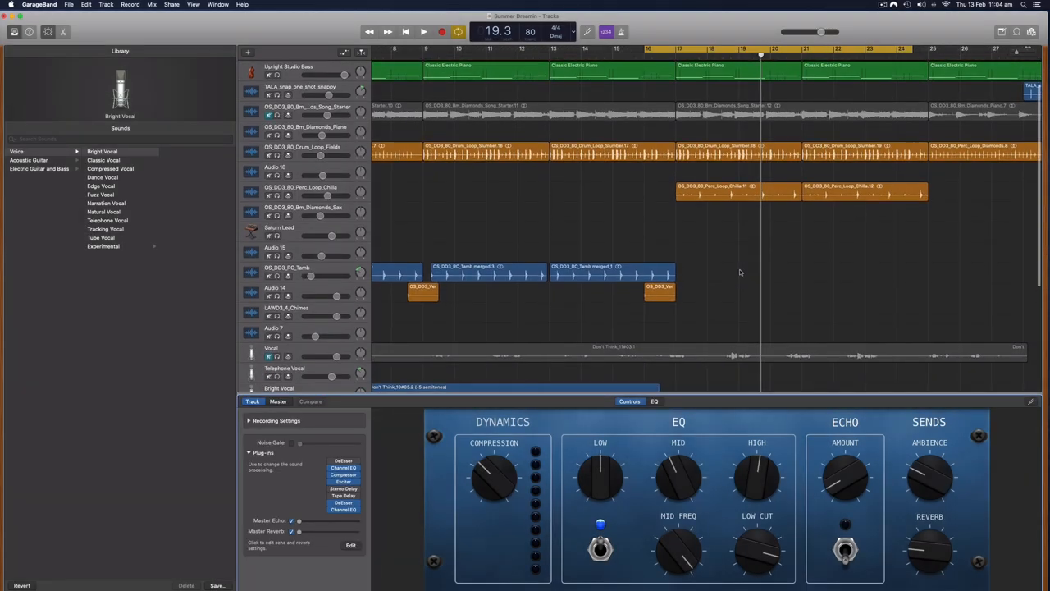
Step: Play the song, audition Compressed Vocal, switch to Dance Vocal, then stop playback
{"action": "scroll", "scroll_direction": "down", "scroll_amount": 3}
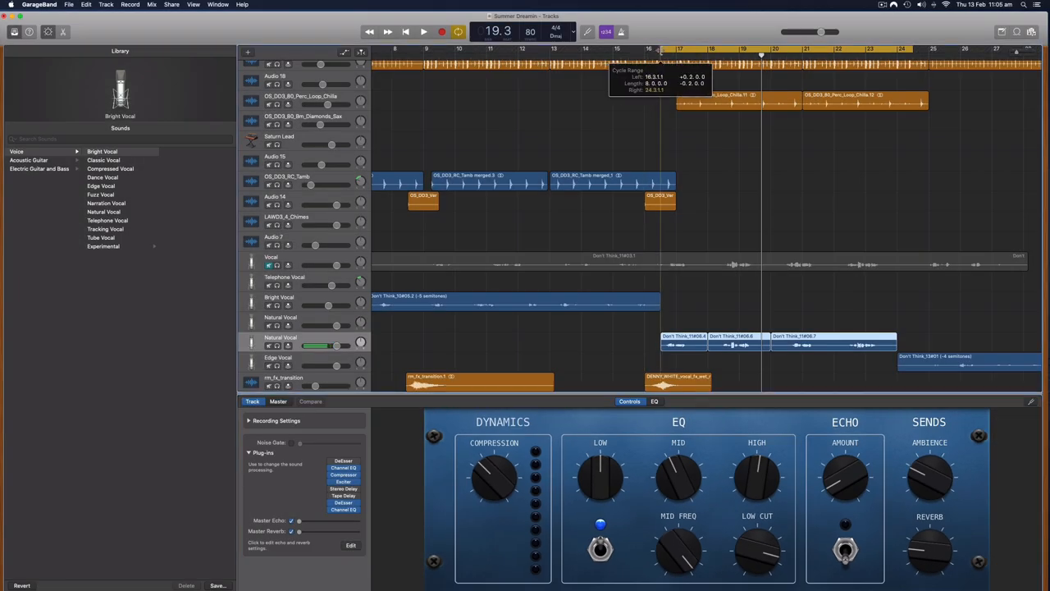
{"action": "left_click", "coordinate": [417, 30]}
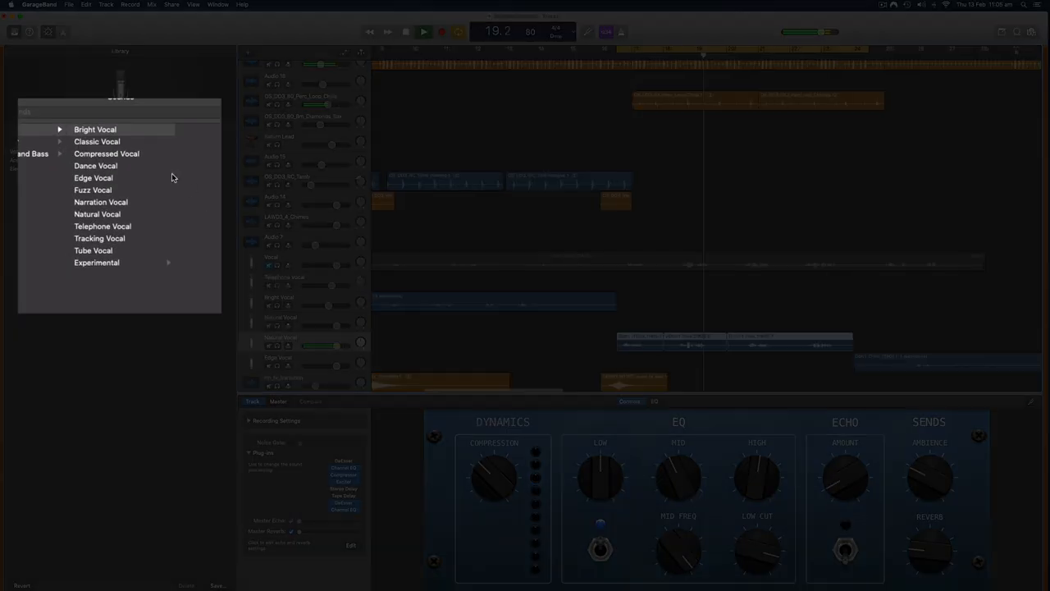
{"action": "left_click", "coordinate": [106, 153]}
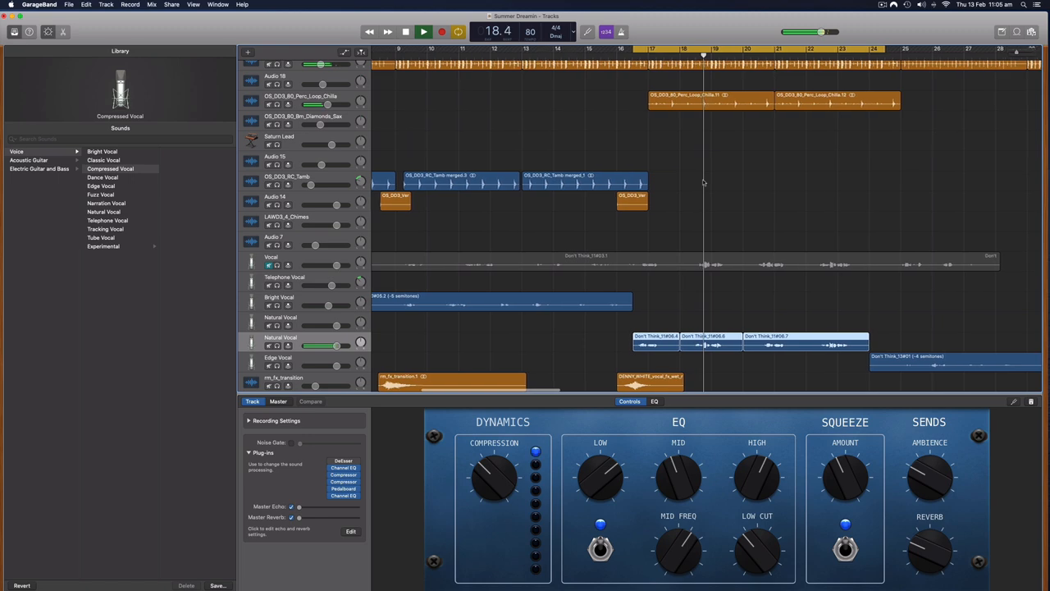
{"action": "left_click", "coordinate": [415, 29]}
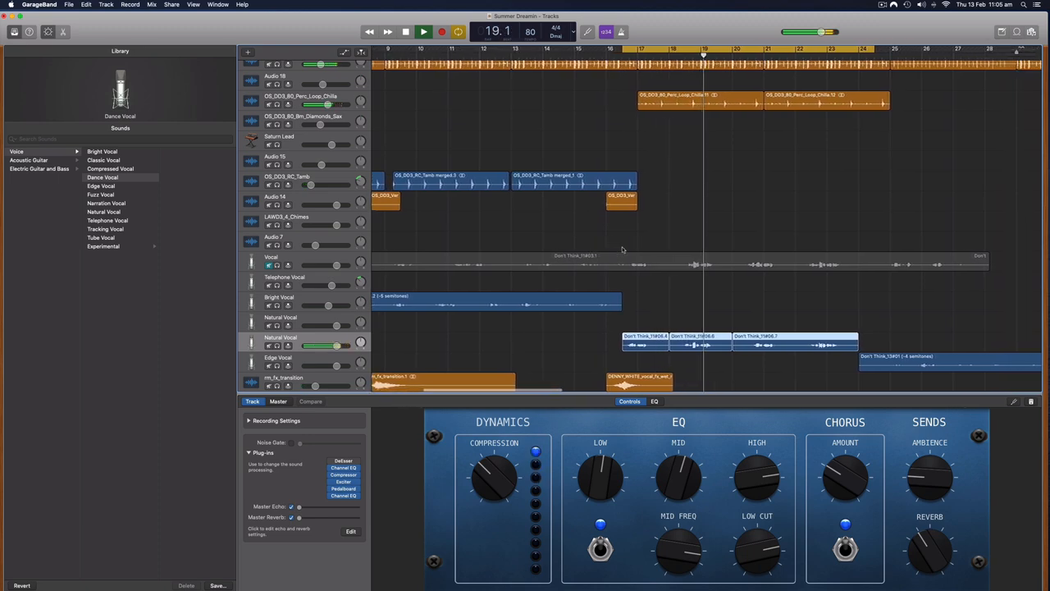
{"action": "left_click", "coordinate": [421, 30]}
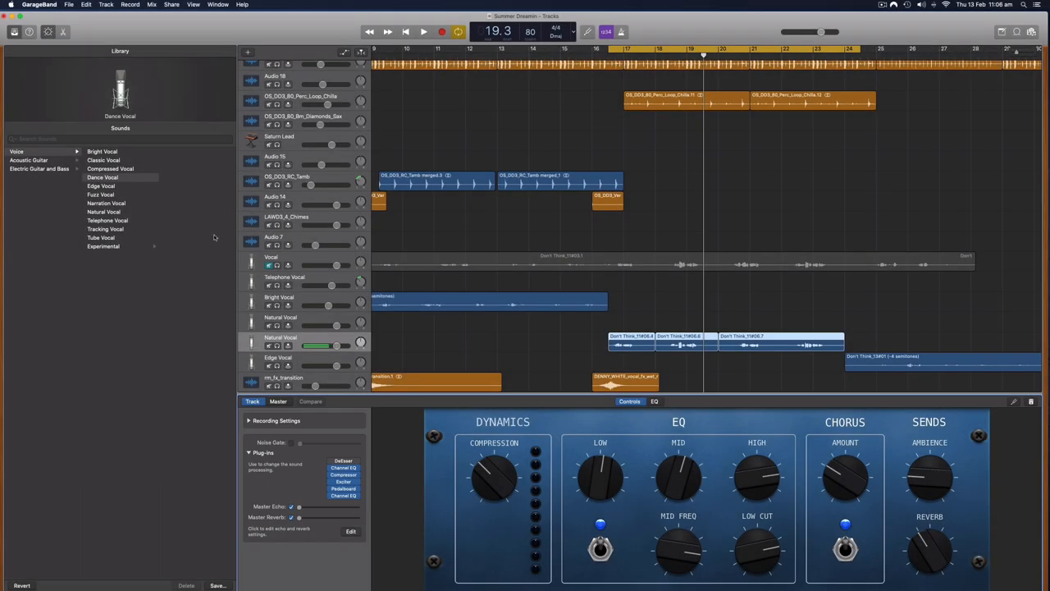
Step: Audition the Fuzz Vocal and Helium Vocal sounds, replaying from around bars 16-17
{"action": "left_click", "coordinate": [100, 194]}
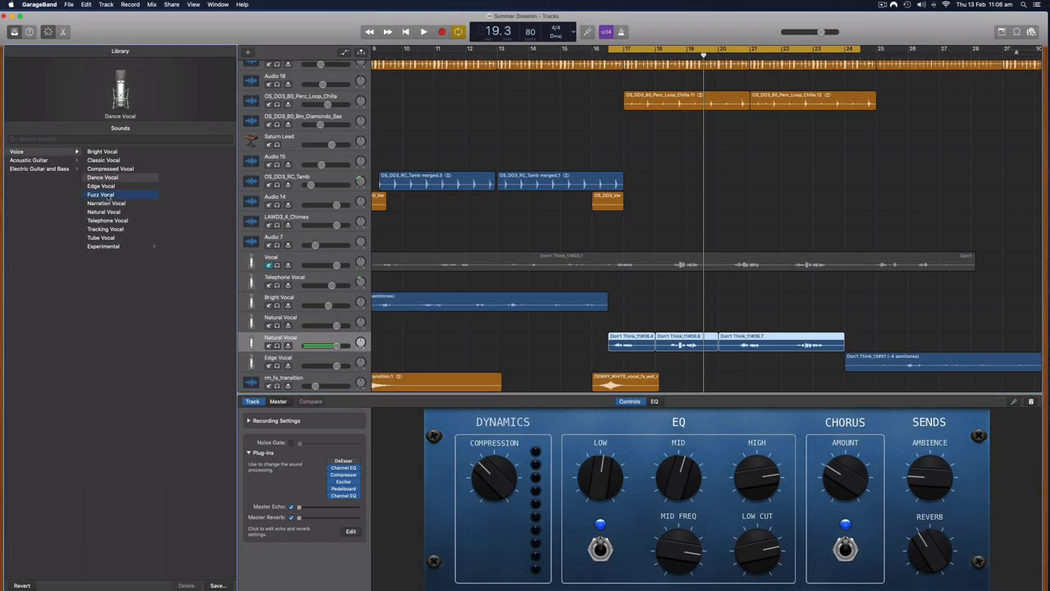
{"action": "left_click", "coordinate": [101, 194]}
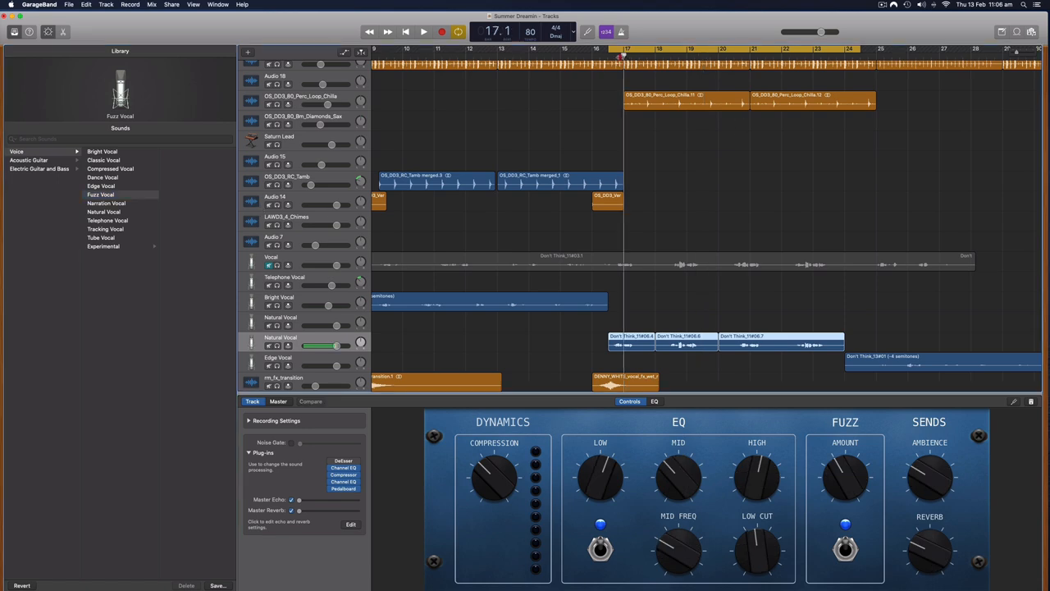
{"action": "left_click", "coordinate": [418, 31]}
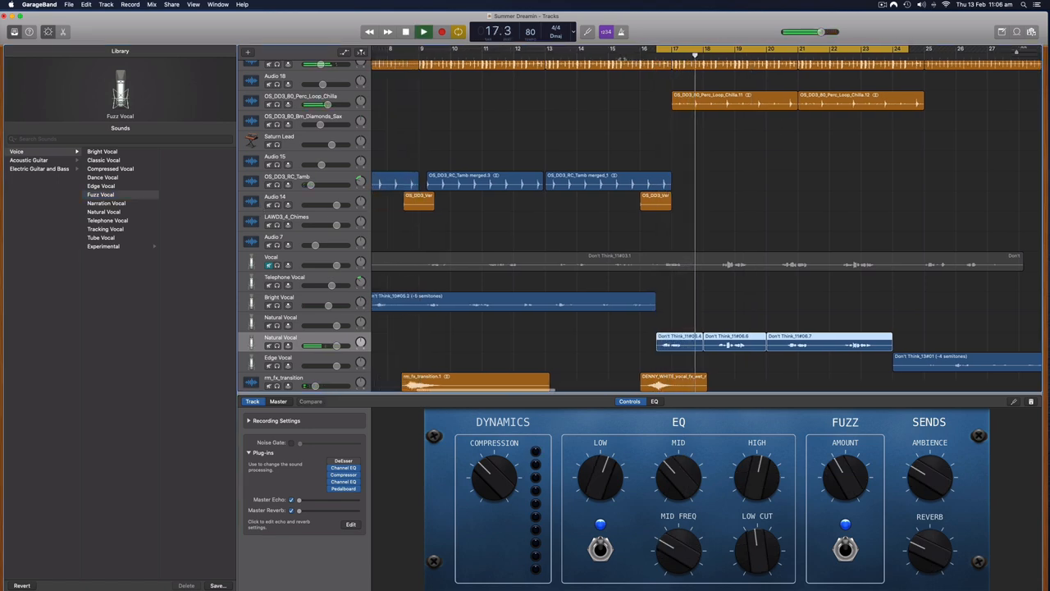
{"action": "left_click", "coordinate": [102, 246]}
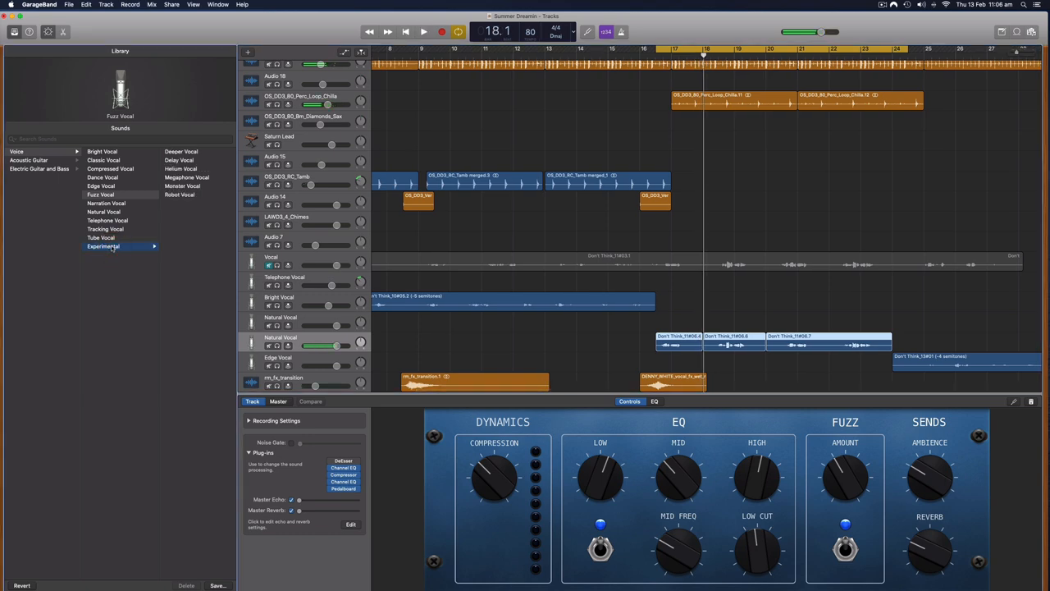
{"action": "left_click", "coordinate": [181, 168]}
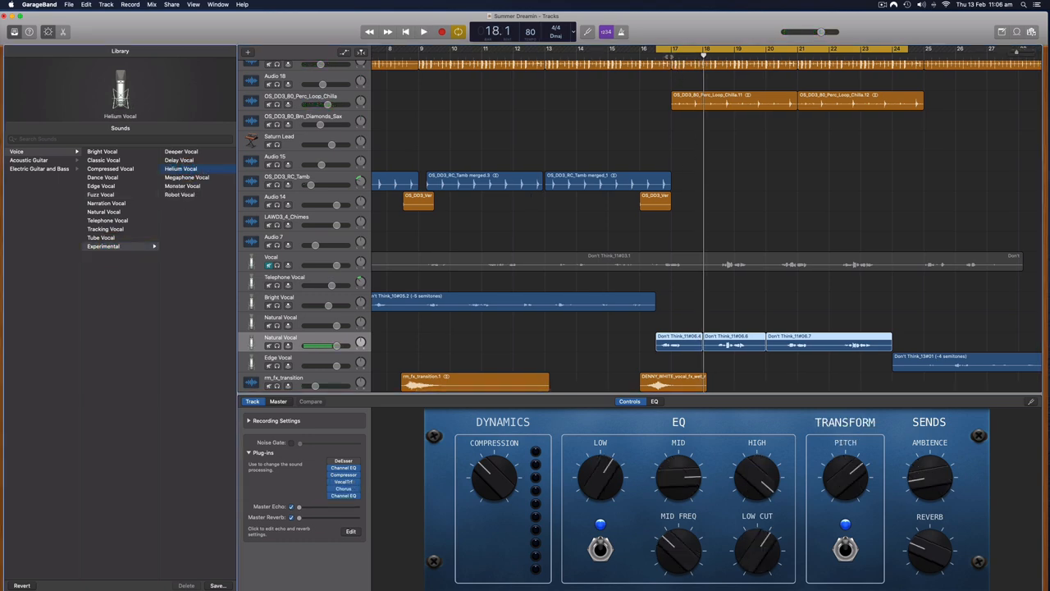
{"action": "left_click", "coordinate": [662, 60]}
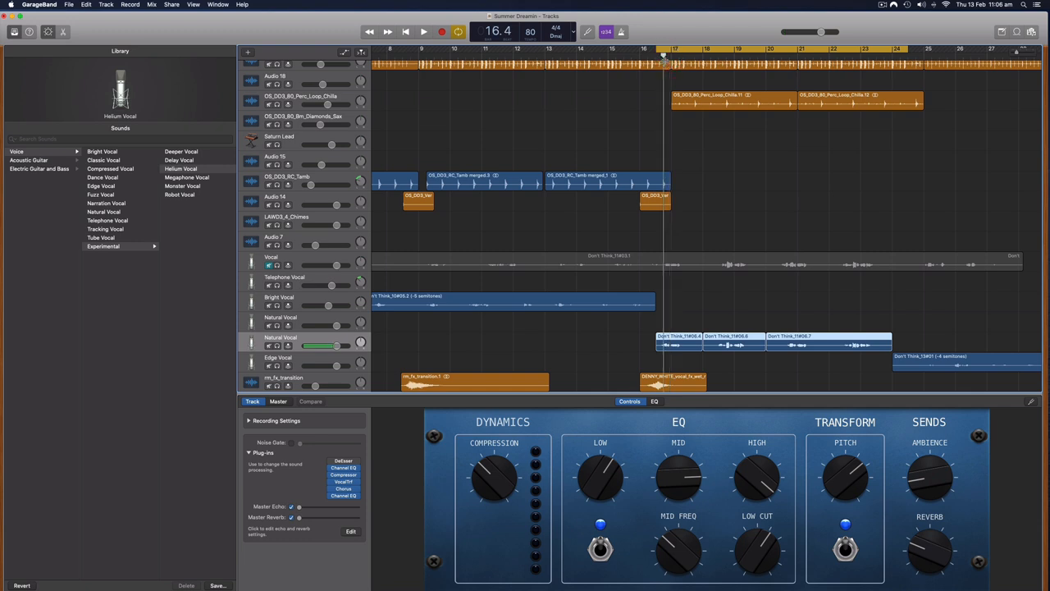
{"action": "left_click", "coordinate": [416, 31]}
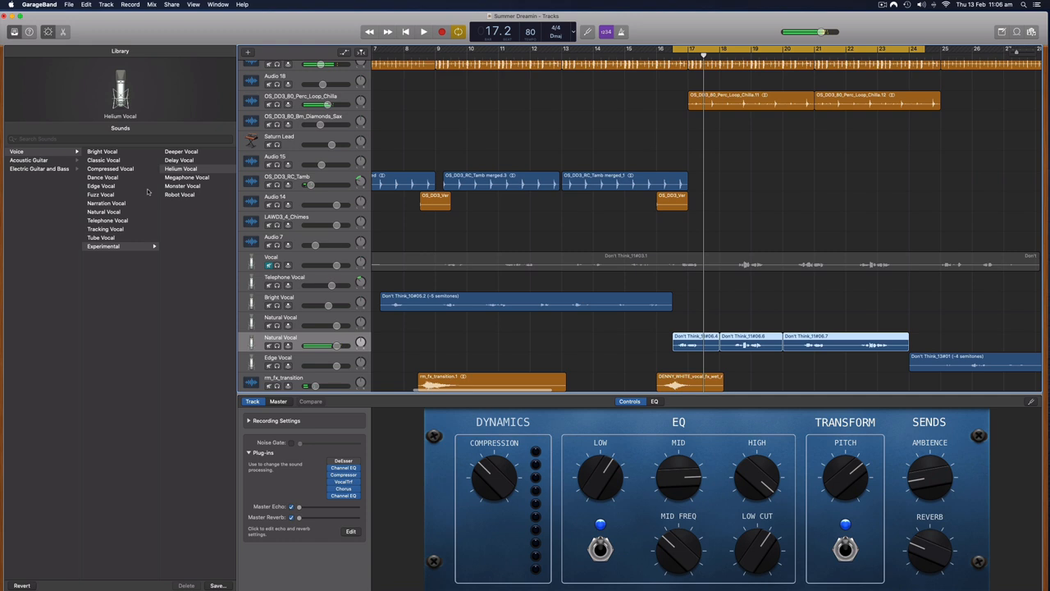
Step: Try Monster Vocal and Megaphone Vocal, then load the Tracking Vocal sound
{"action": "left_click", "coordinate": [182, 186]}
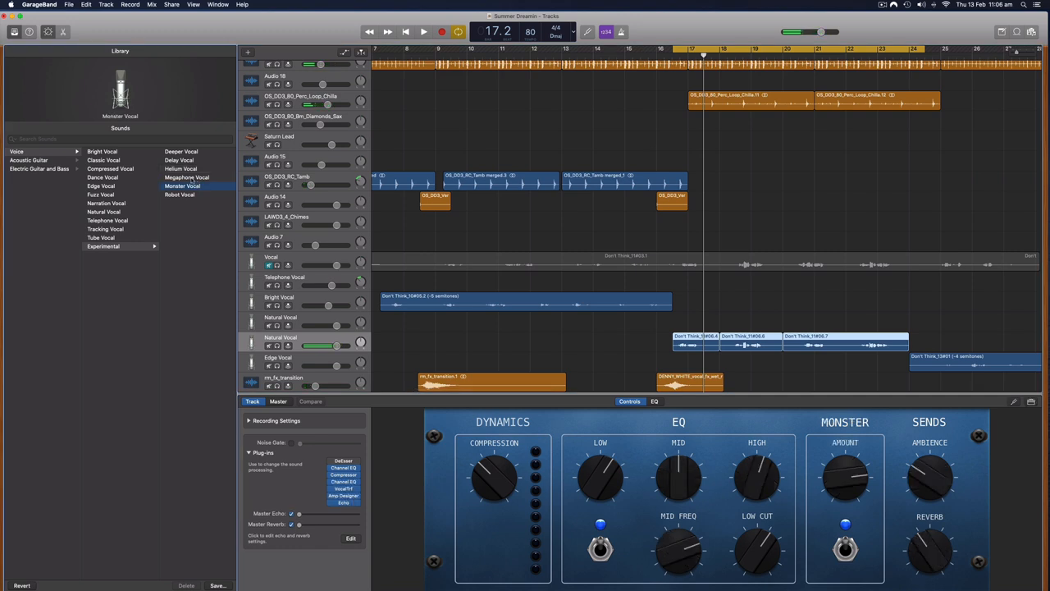
{"action": "left_click", "coordinate": [187, 177]}
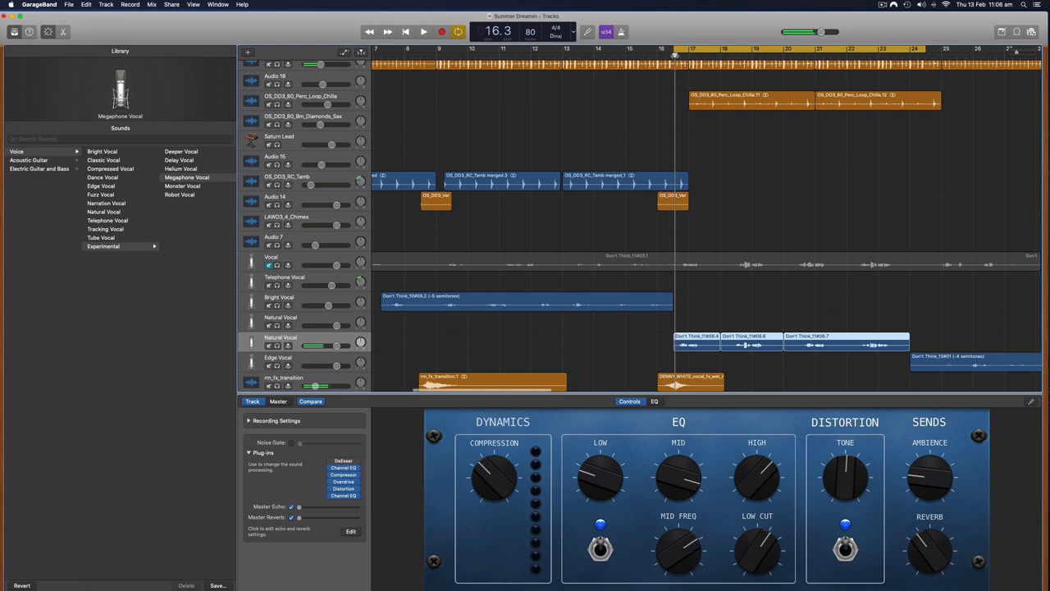
{"action": "left_click", "coordinate": [417, 31]}
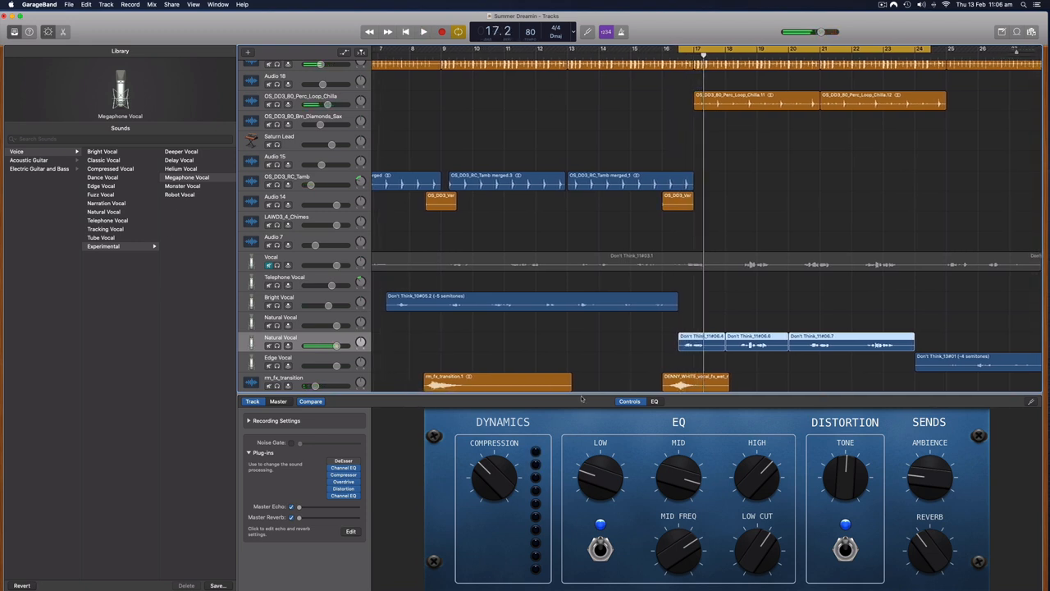
{"action": "left_click", "coordinate": [106, 228]}
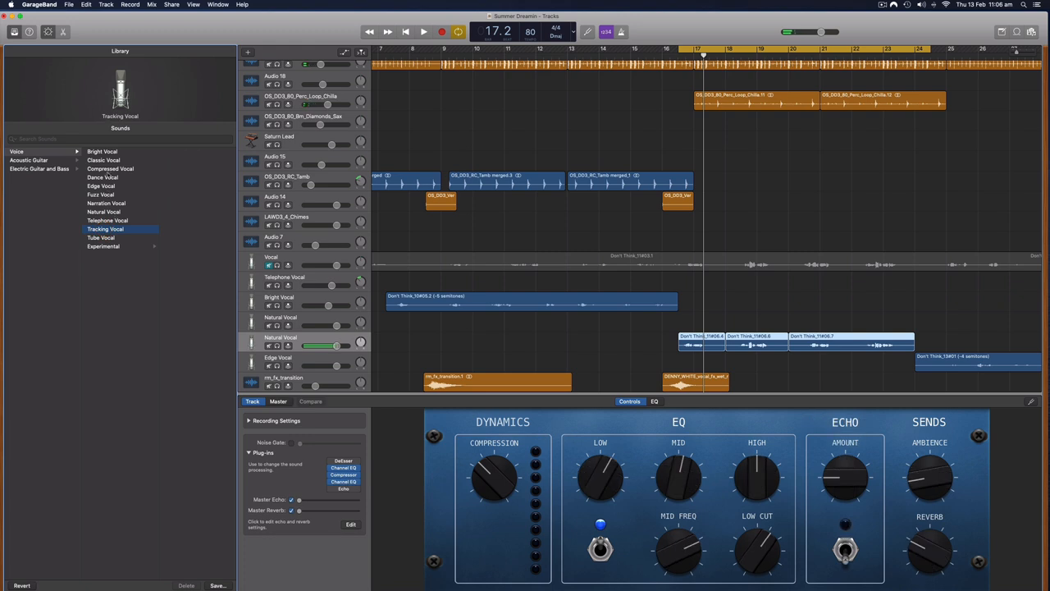
Step: Load Bright Vocal, briefly try Classic Vocal, then return to Bright Vocal
{"action": "left_click", "coordinate": [102, 150]}
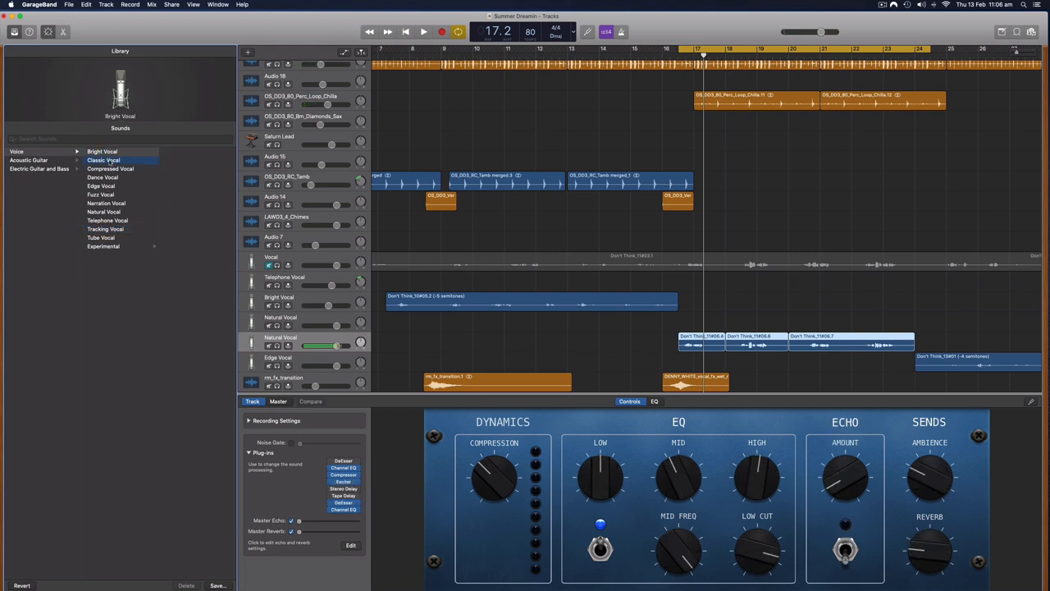
{"action": "left_click", "coordinate": [104, 159]}
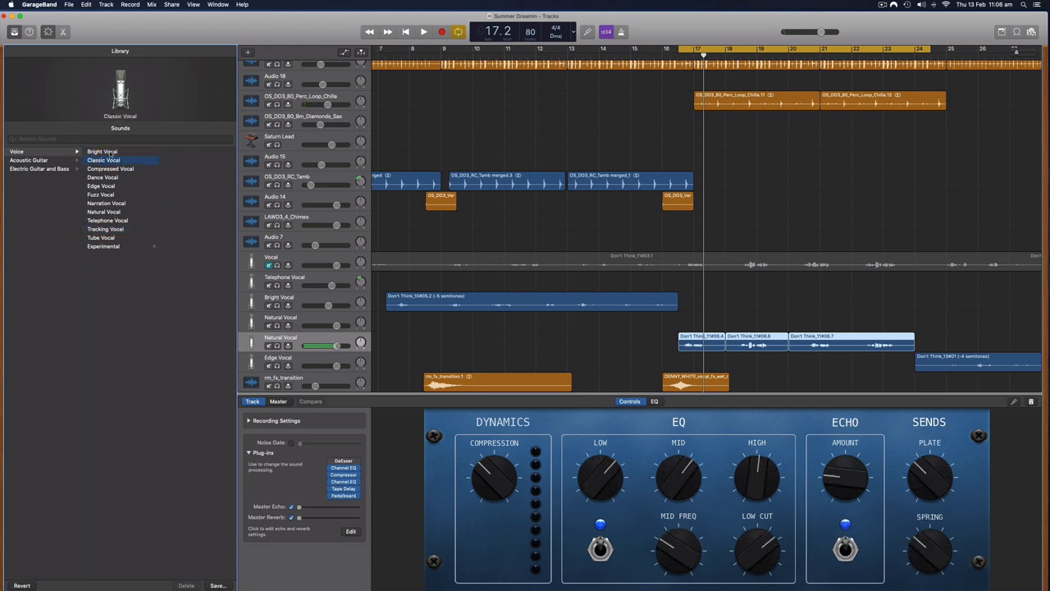
{"action": "left_click", "coordinate": [102, 150]}
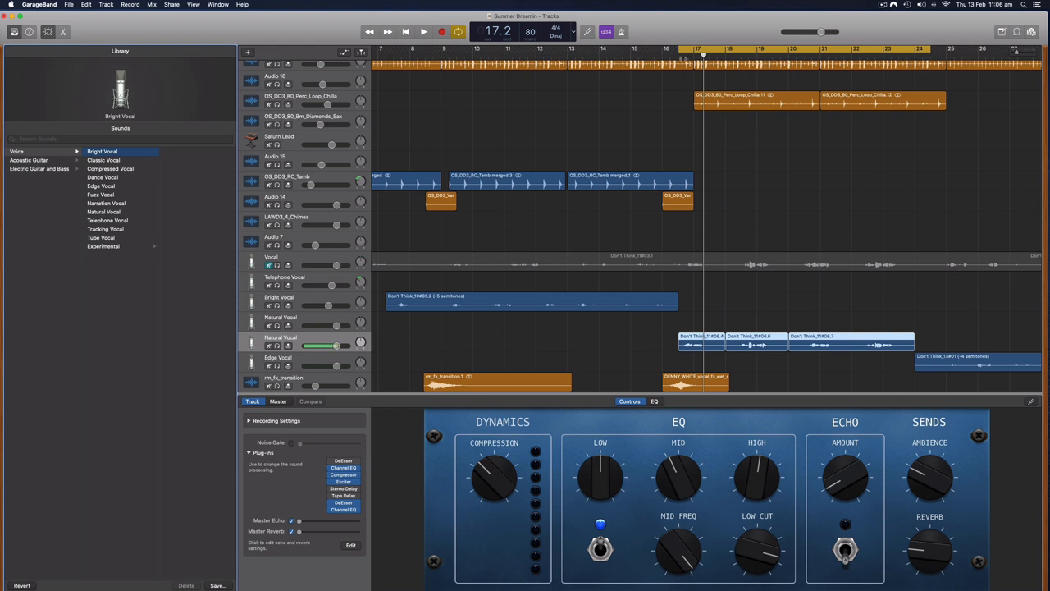
{"action": "left_click", "coordinate": [420, 31]}
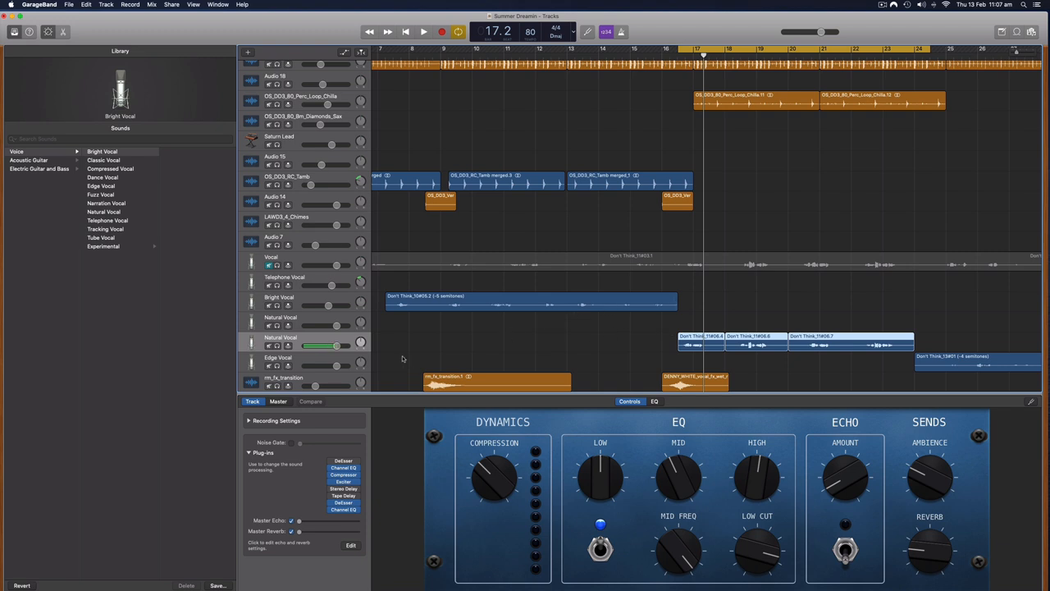
{"action": "mouse_move", "coordinate": [318, 343]}
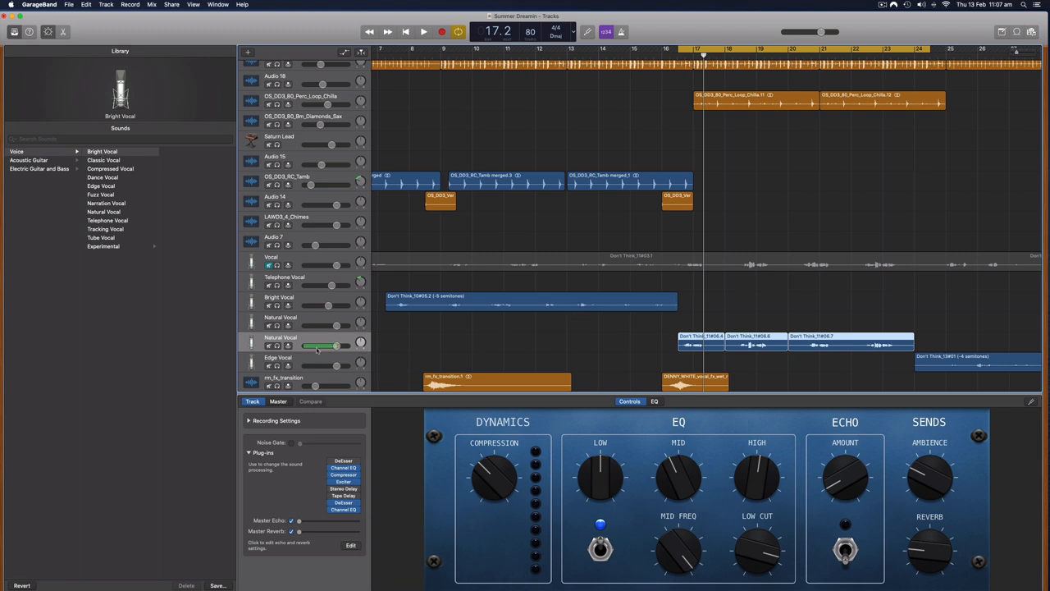
{"action": "mouse_move", "coordinate": [314, 340]}
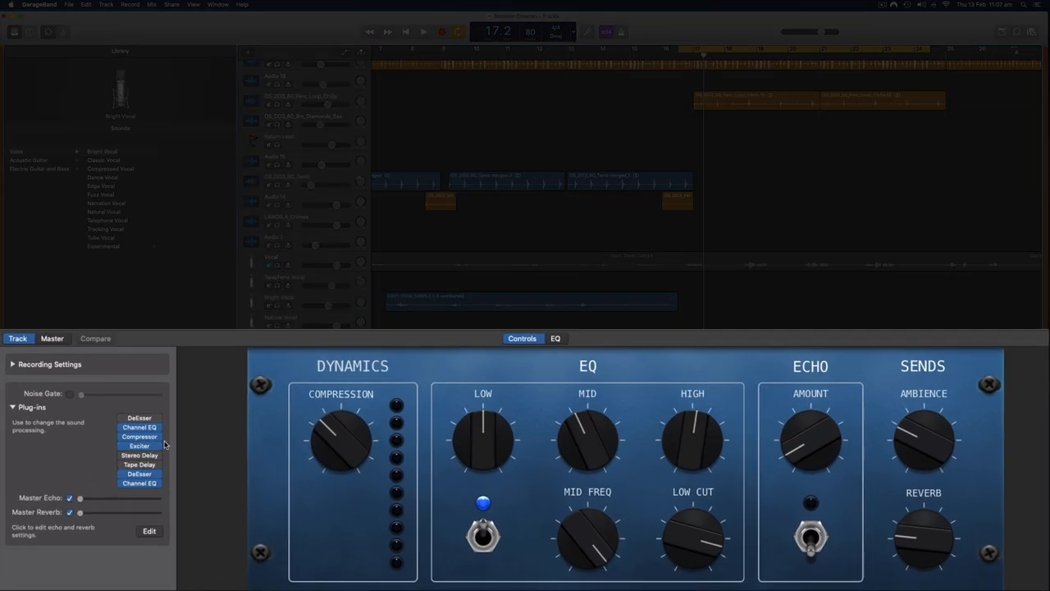
{"action": "mouse_move", "coordinate": [489, 372]}
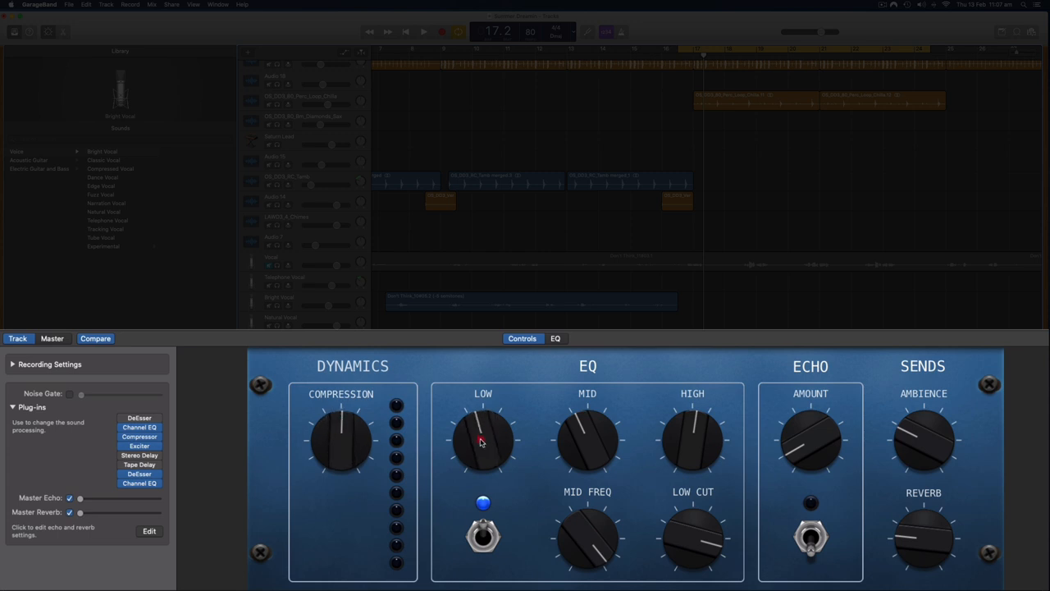
Step: Boost the vocal's low EQ, listen back, and bring up the Channel EQ editor
{"action": "left_click_drag", "start_coordinate": [483, 439], "coordinate": [480, 410]}
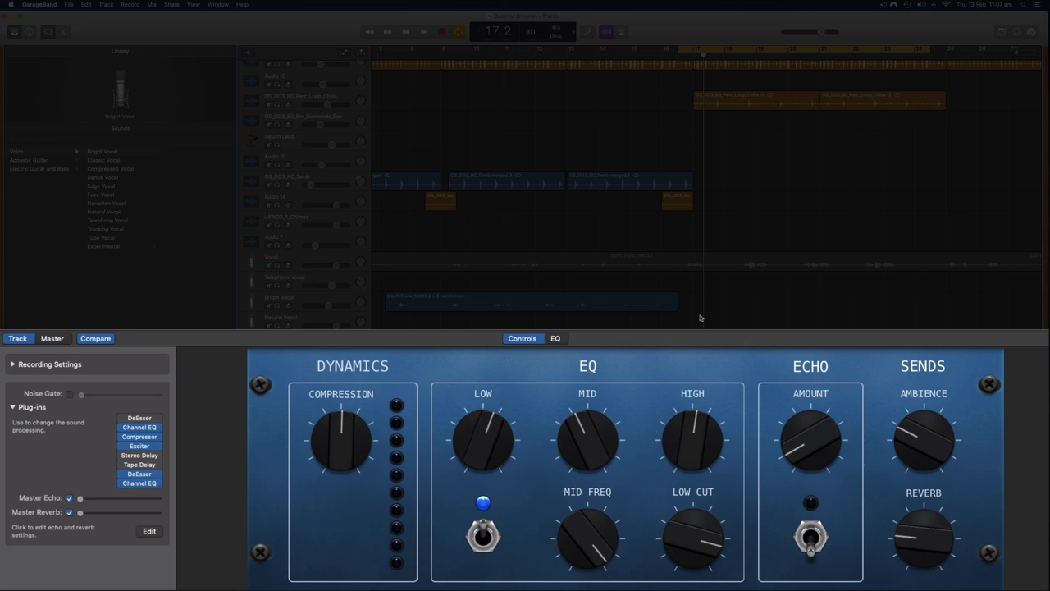
{"action": "mouse_move", "coordinate": [696, 429]}
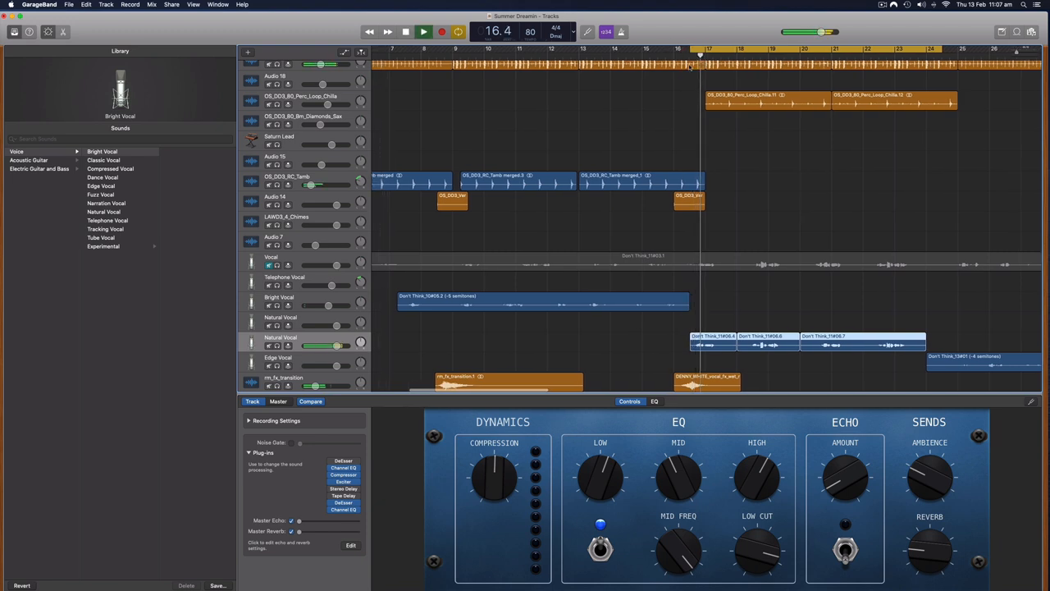
{"action": "left_click", "coordinate": [414, 32]}
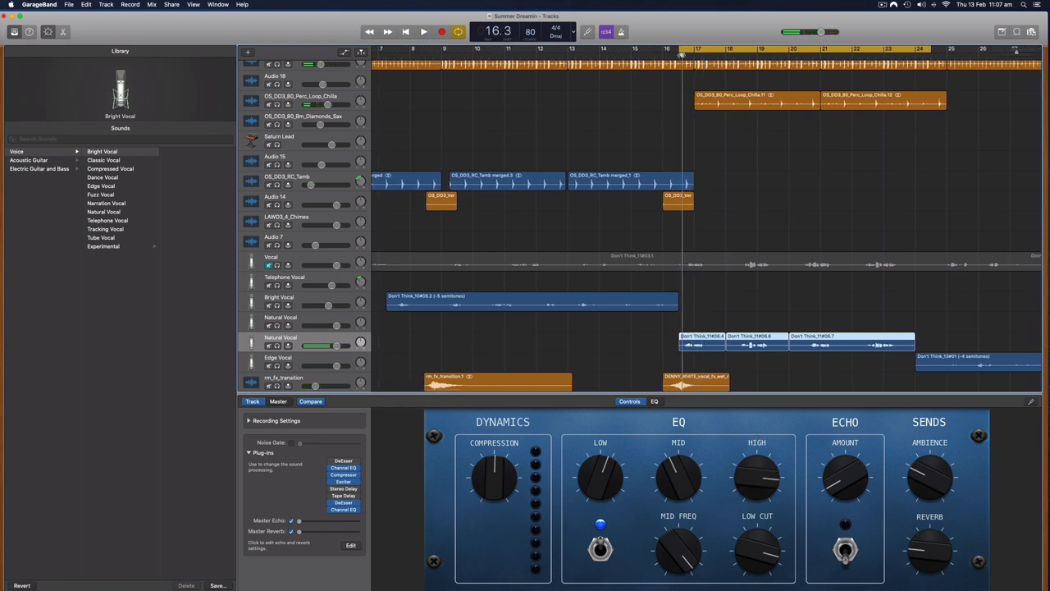
{"action": "left_click", "coordinate": [420, 31]}
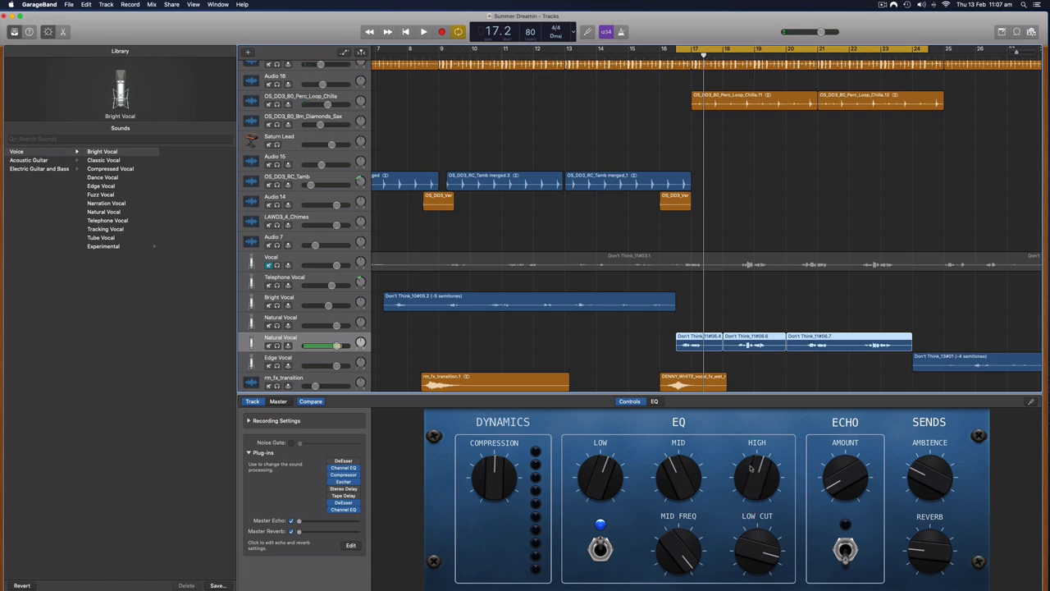
{"action": "left_click", "coordinate": [343, 467]}
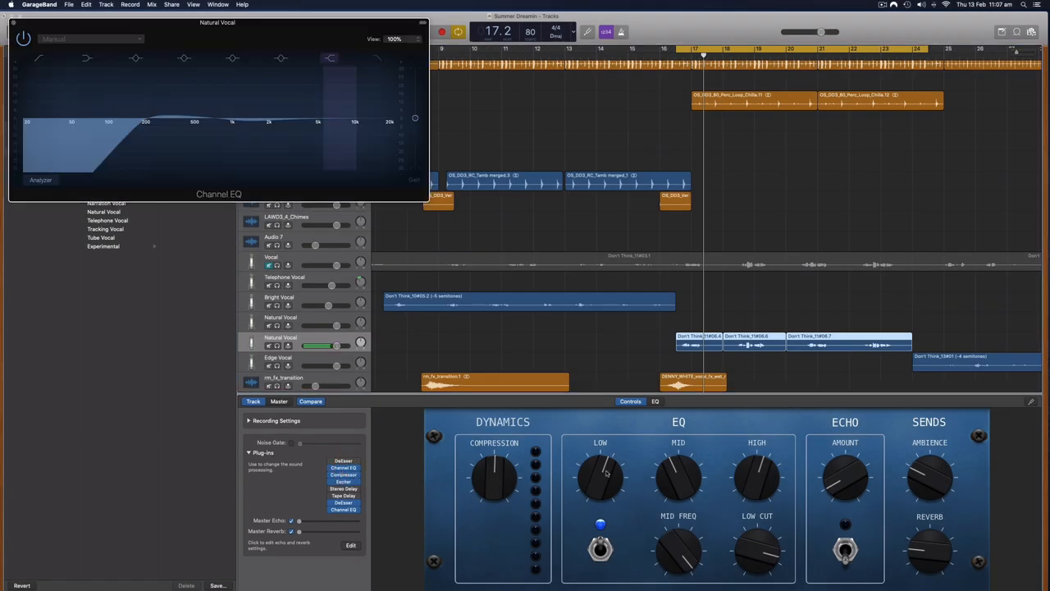
Step: Flatten the Channel EQ low cut, nudge the high band, and close the editor
{"action": "left_click_drag", "start_coordinate": [600, 475], "coordinate": [619, 455]}
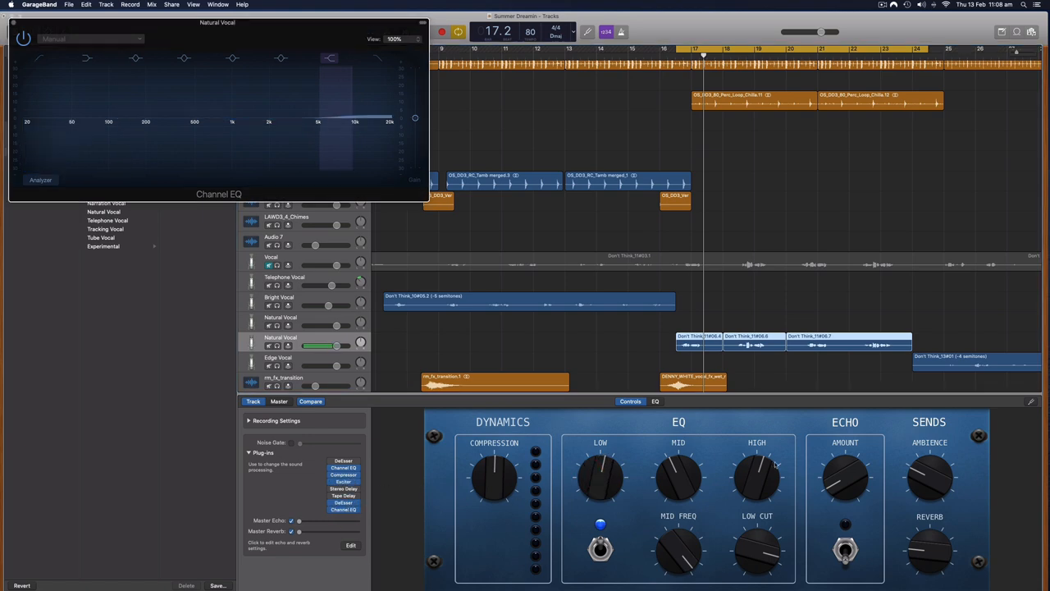
{"action": "left_click_drag", "start_coordinate": [756, 474], "coordinate": [757, 459]}
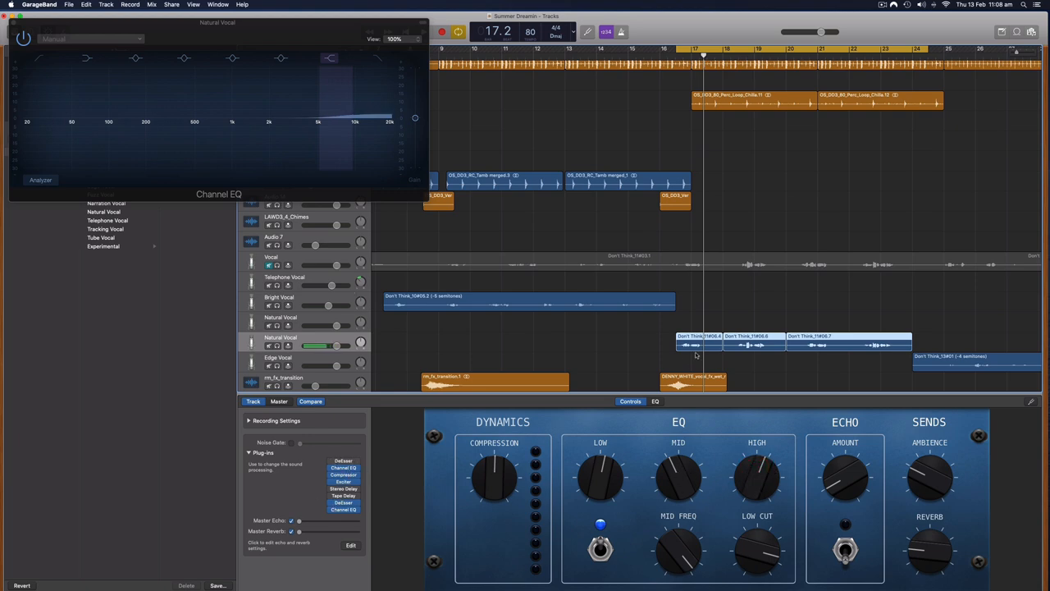
{"action": "left_click", "coordinate": [11, 37]}
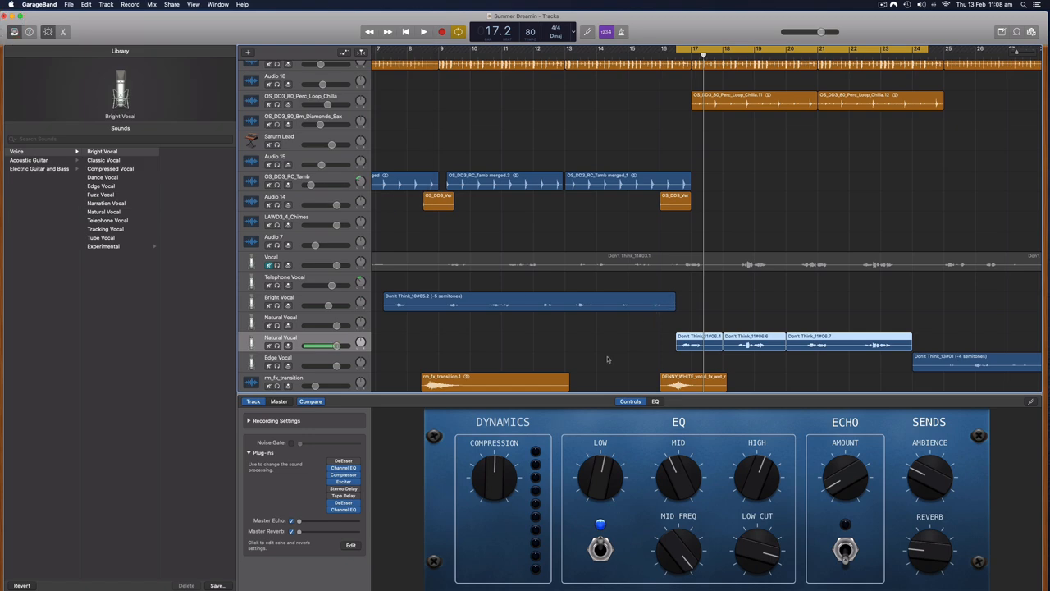
Step: Play the song and raise the vocal's Master Echo and Master Reverb sends to mid-range
{"action": "scroll", "scroll_direction": "down", "scroll_amount": 3}
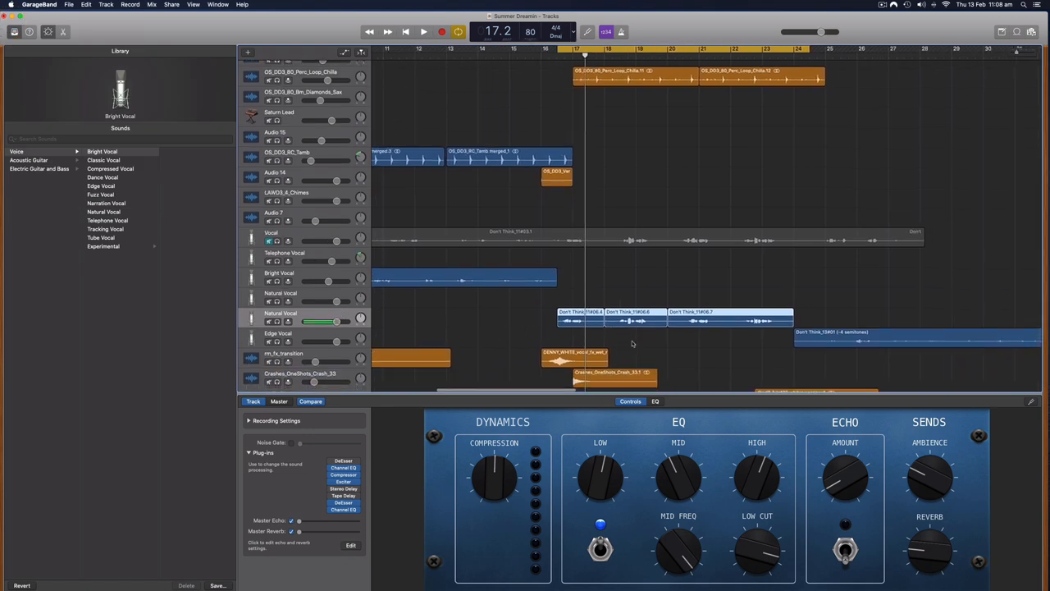
{"action": "scroll", "scroll_direction": "down", "scroll_amount": 3}
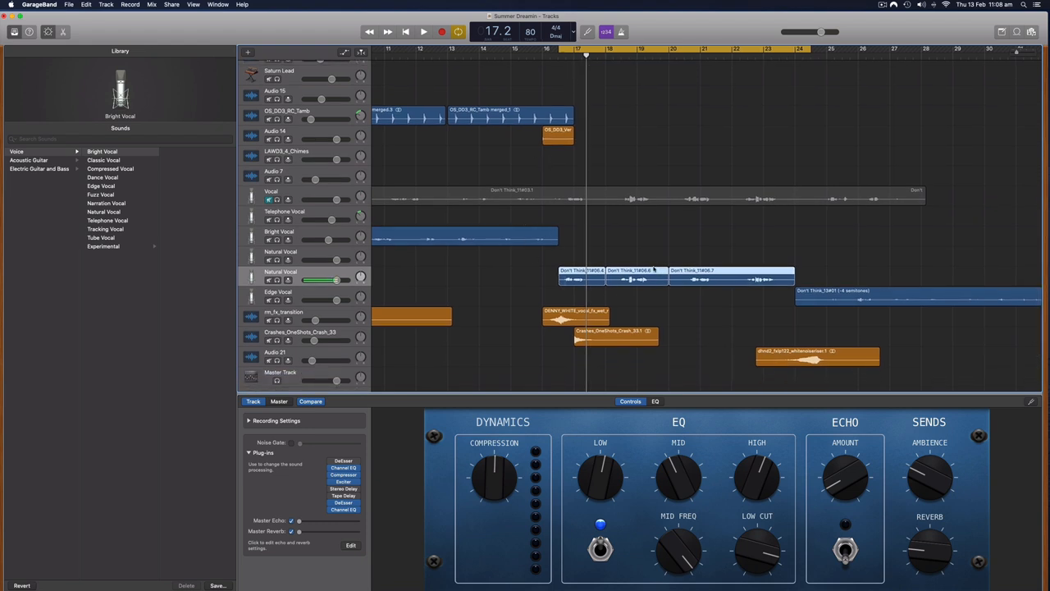
{"action": "mouse_move", "coordinate": [542, 286]}
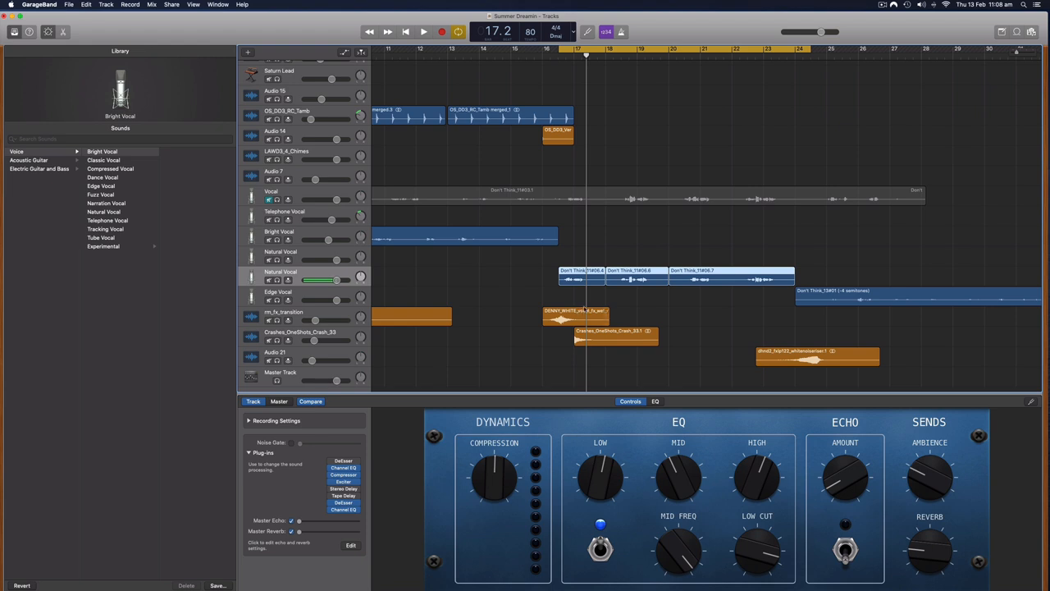
{"action": "left_click", "coordinate": [559, 52]}
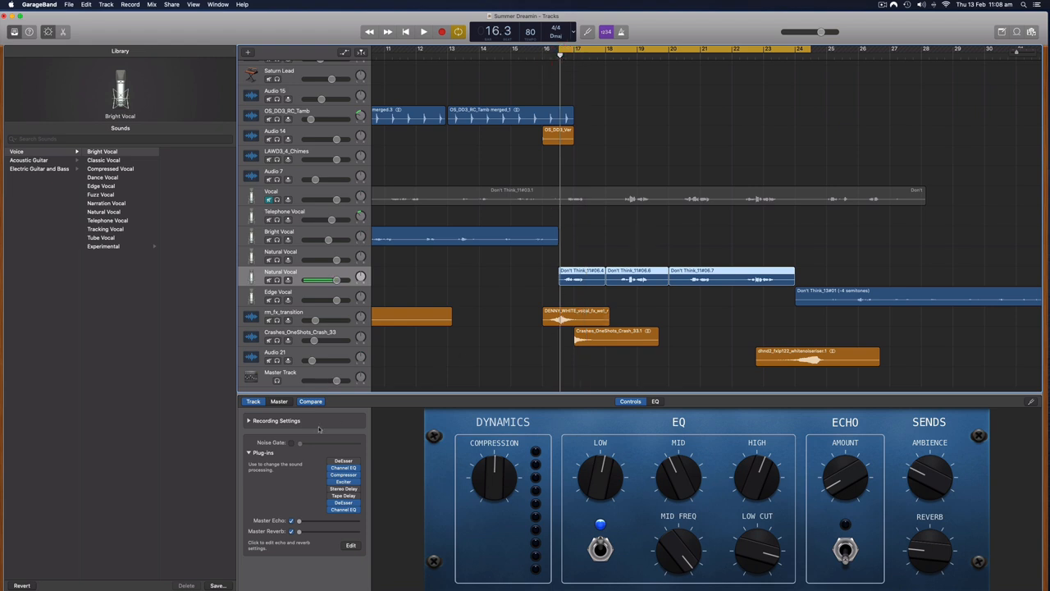
{"action": "mouse_move", "coordinate": [575, 296]}
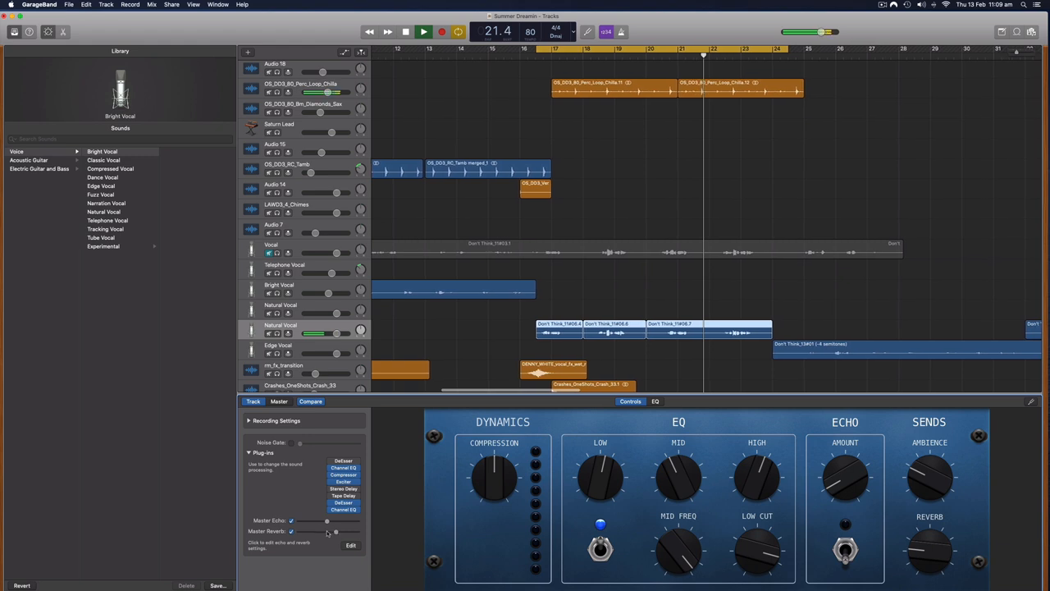
{"action": "left_click", "coordinate": [416, 30]}
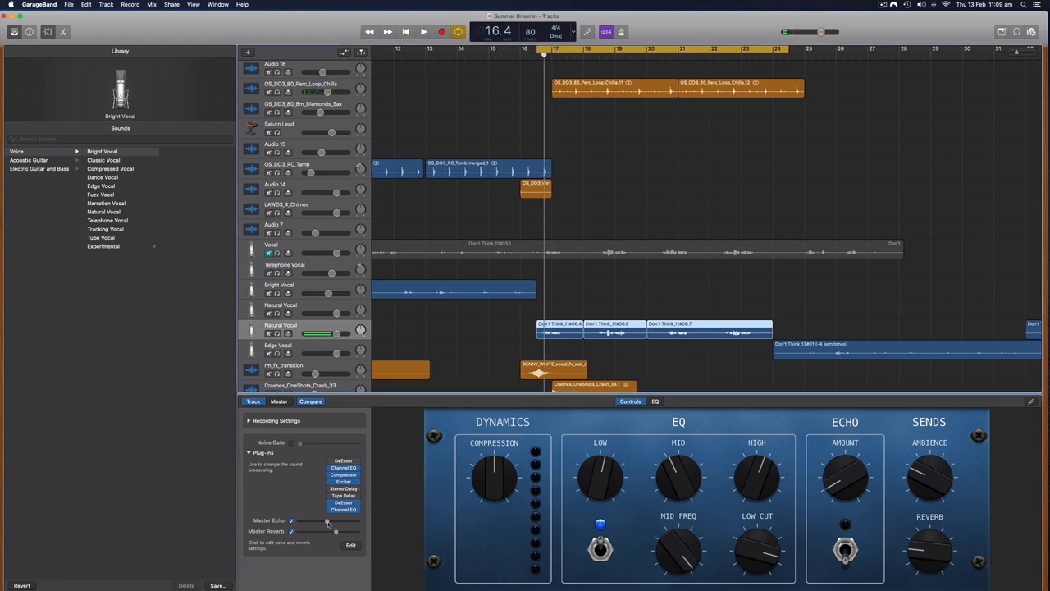
{"action": "left_click", "coordinate": [307, 518]}
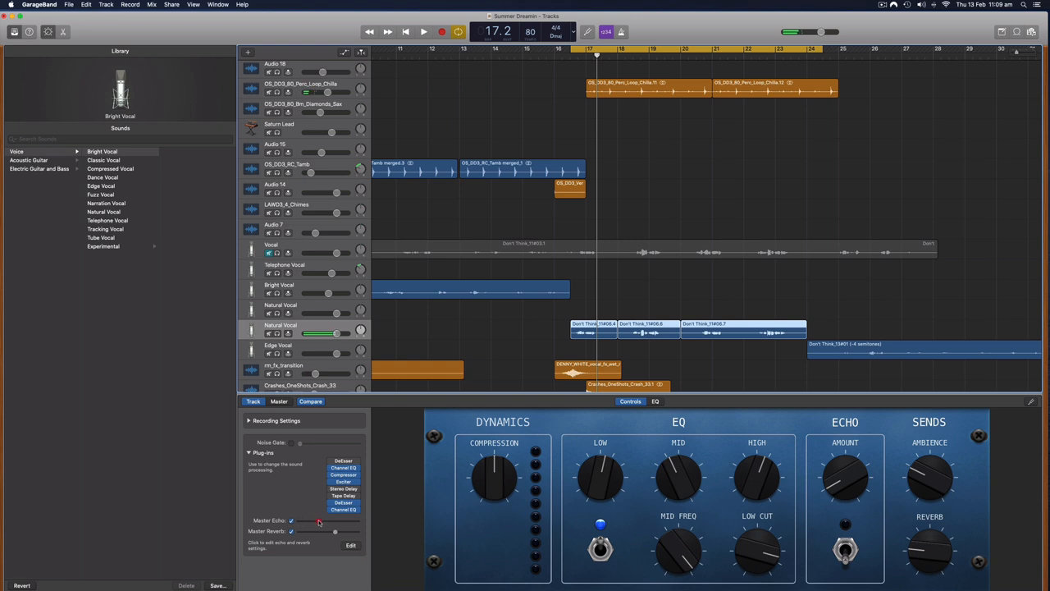
{"action": "left_click", "coordinate": [420, 30]}
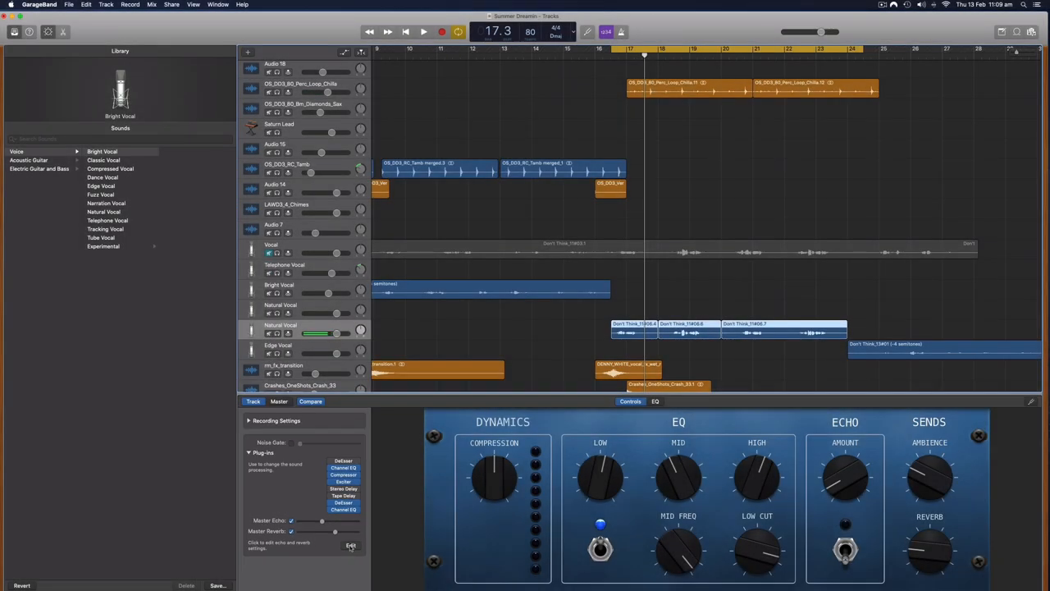
{"action": "left_click", "coordinate": [351, 545]}
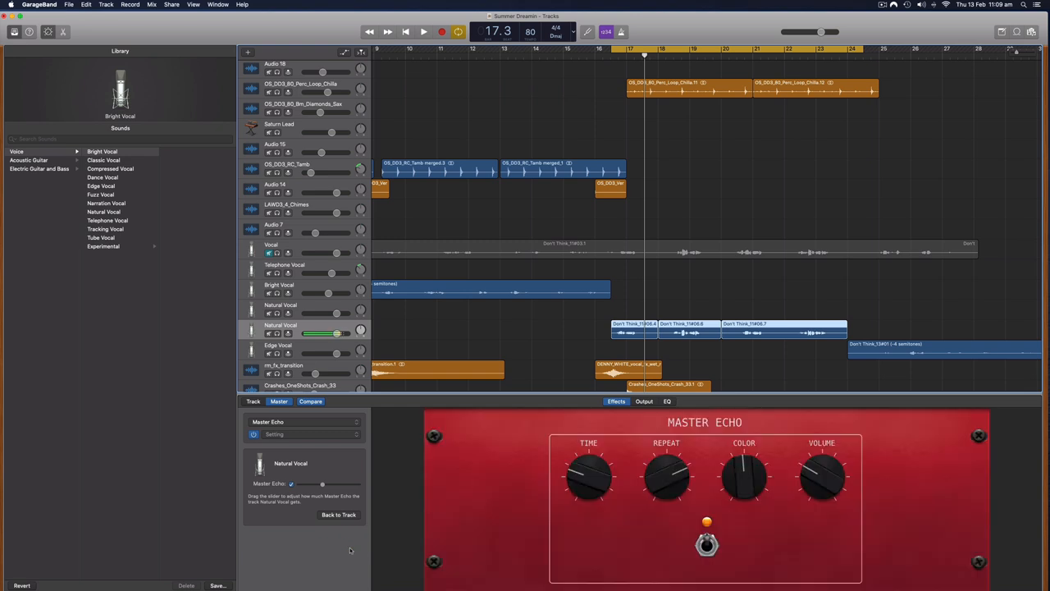
{"action": "mouse_move", "coordinate": [361, 554]}
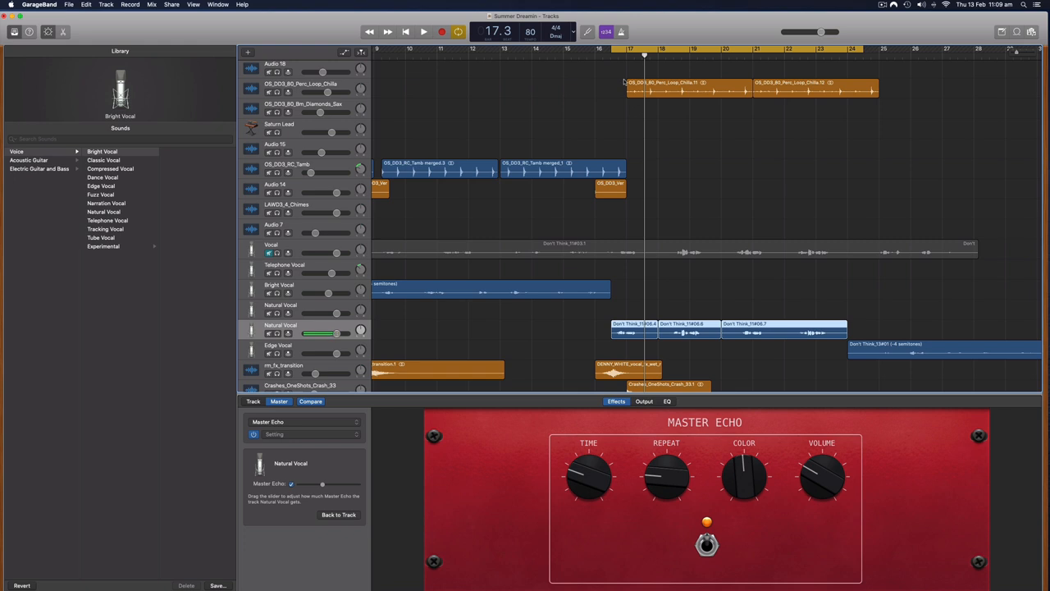
{"action": "left_click", "coordinate": [417, 31]}
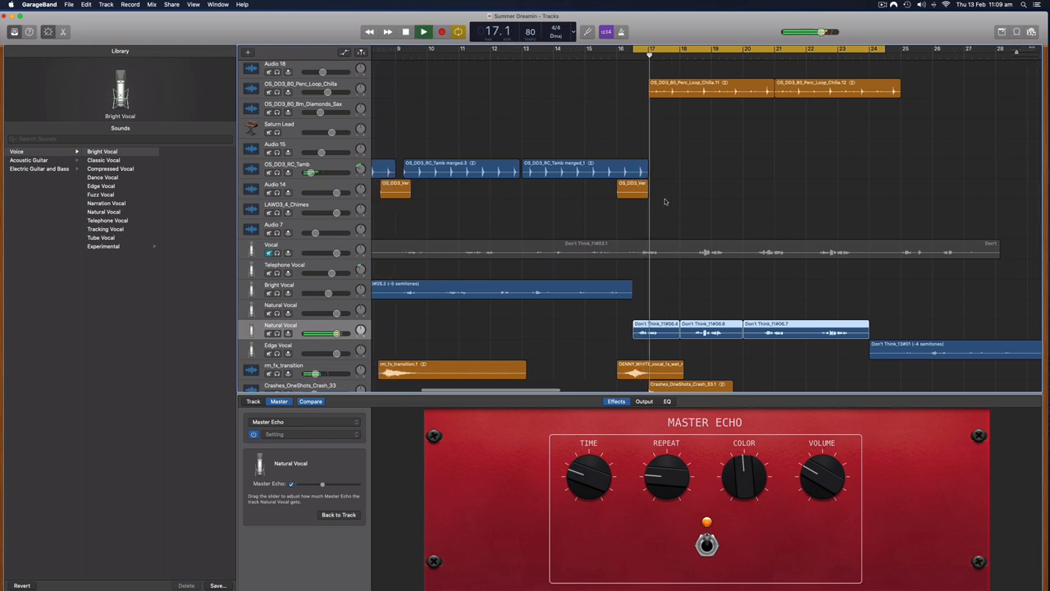
{"action": "left_click", "coordinate": [419, 31]}
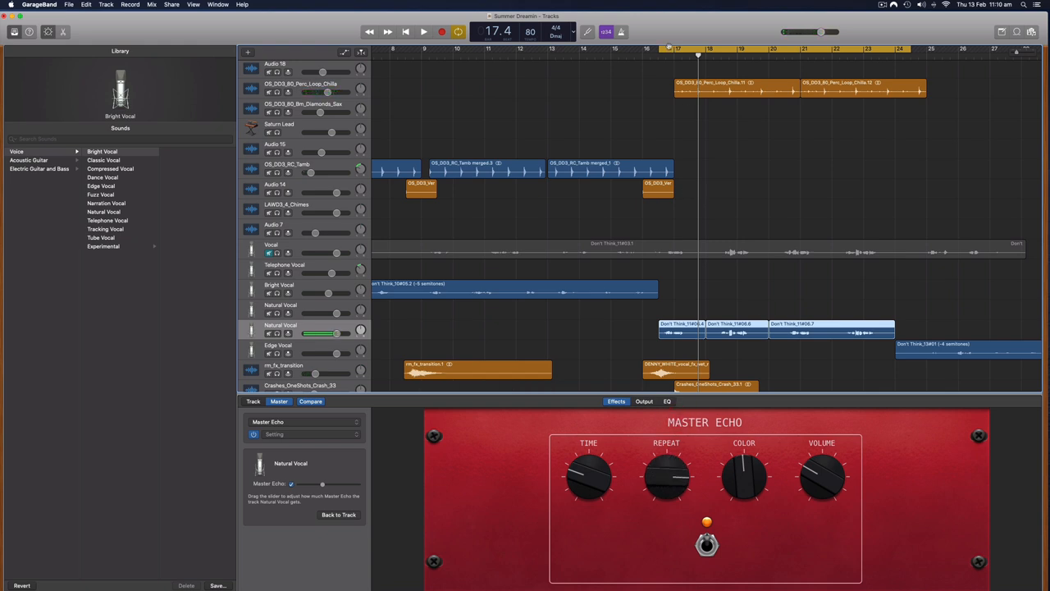
{"action": "left_click", "coordinate": [419, 30]}
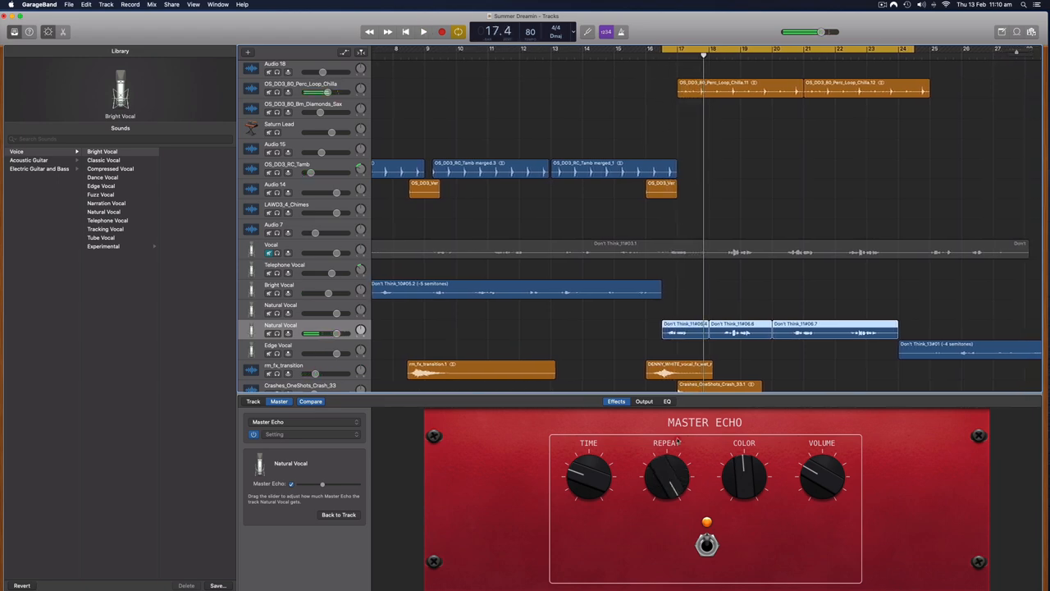
{"action": "left_click", "coordinate": [417, 32]}
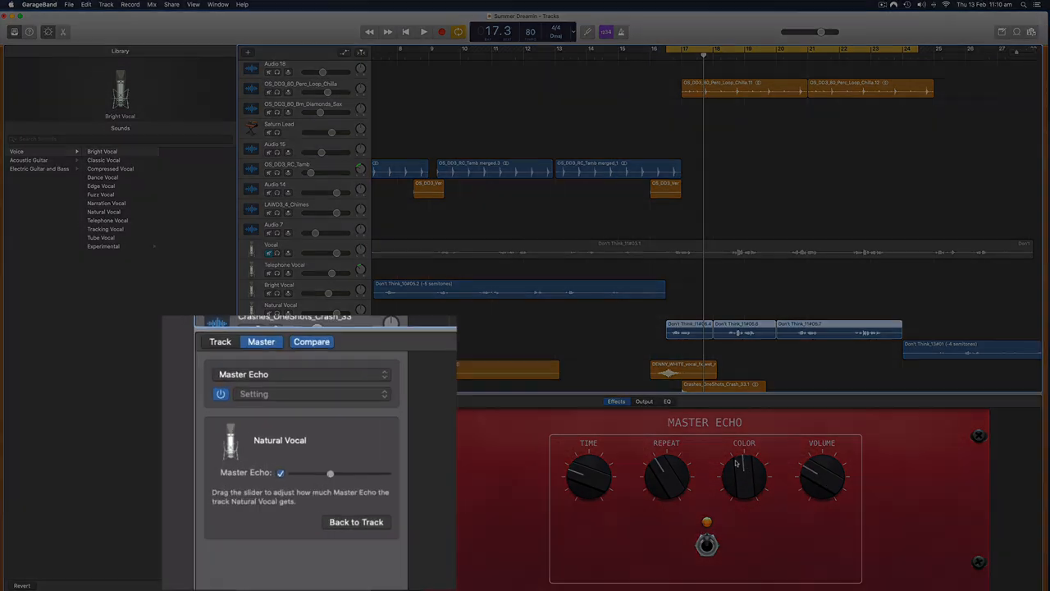
Step: Switch the Master effect pop-up to Master Reverb and show its reverb presets
{"action": "left_click", "coordinate": [301, 374]}
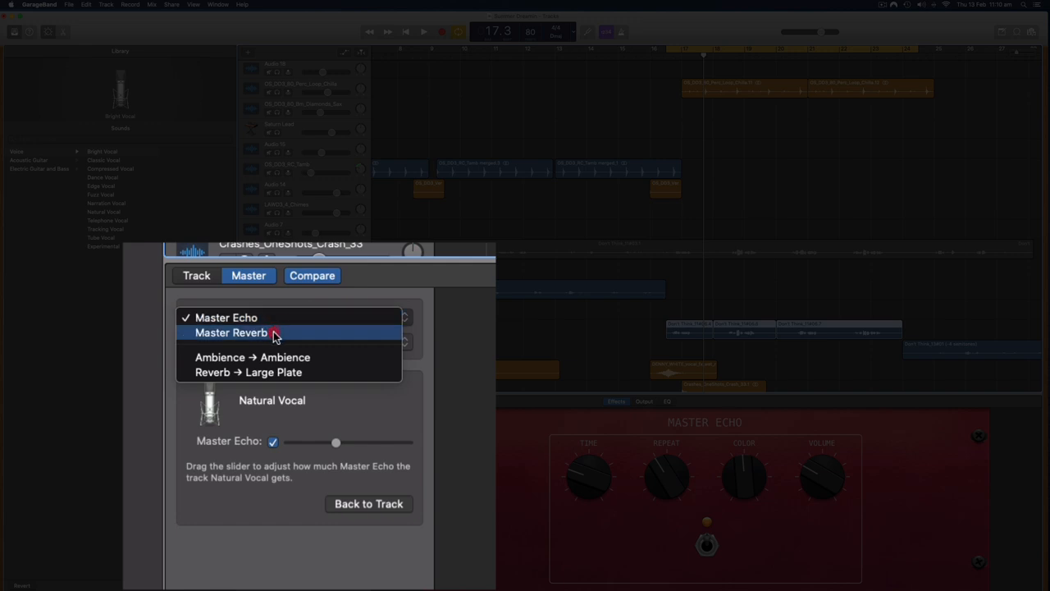
{"action": "left_click", "coordinate": [232, 333]}
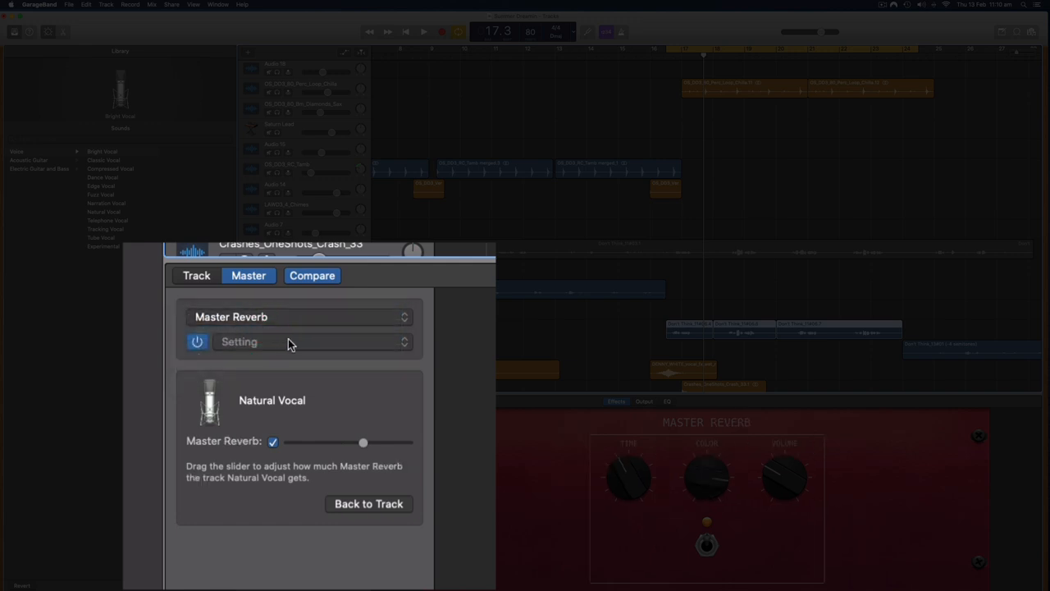
{"action": "left_click", "coordinate": [312, 342]}
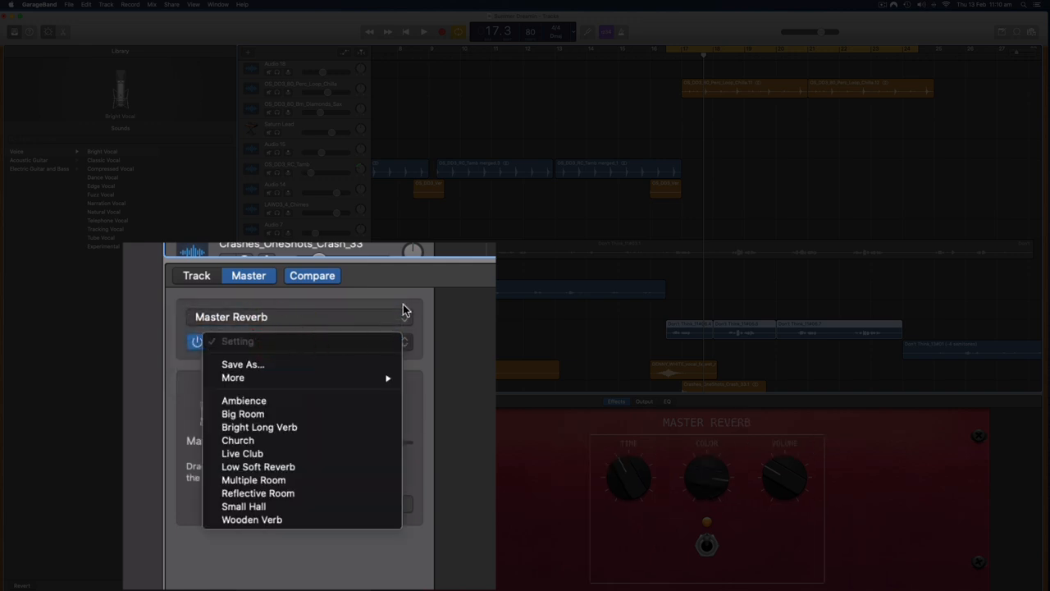
{"action": "mouse_move", "coordinate": [315, 370]}
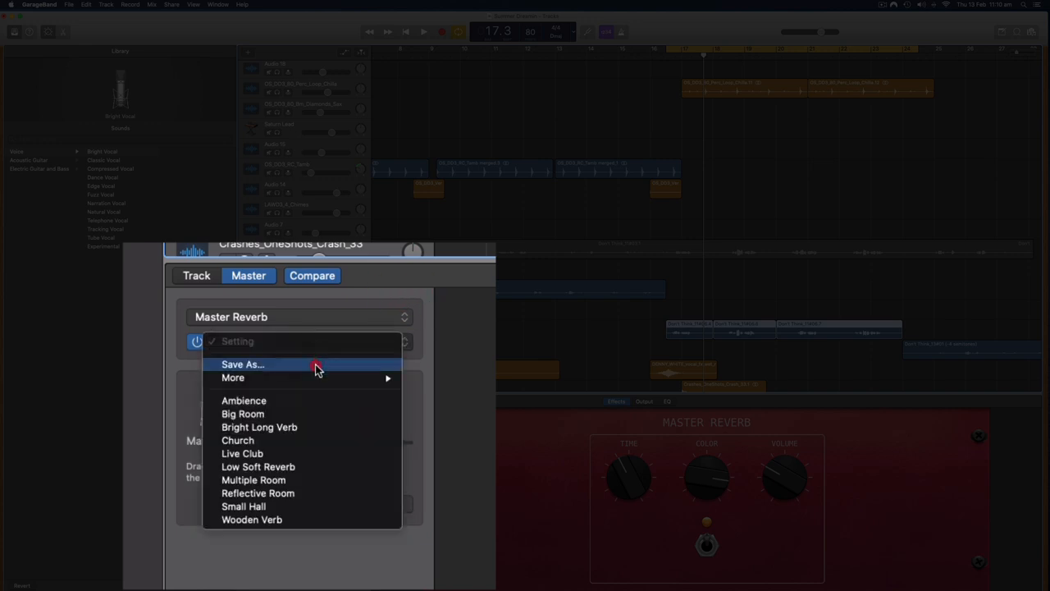
{"action": "mouse_move", "coordinate": [325, 420]}
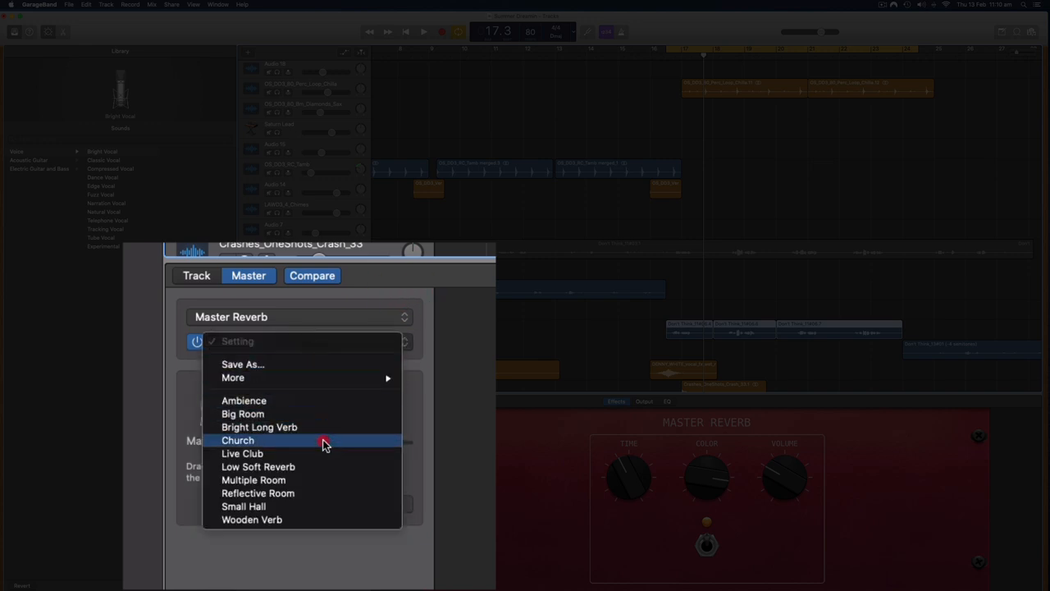
{"action": "mouse_move", "coordinate": [326, 508]}
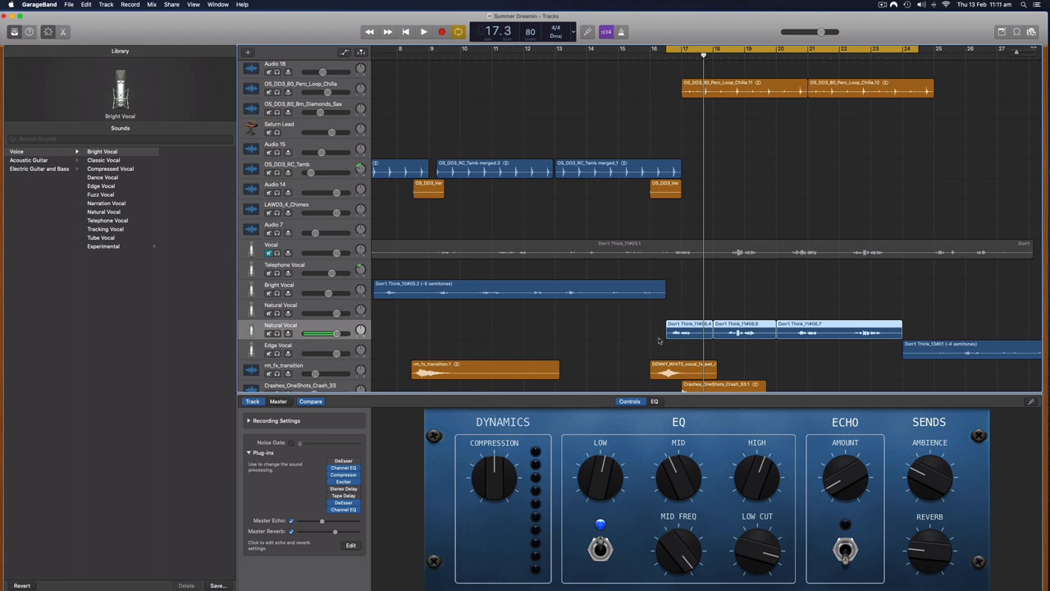
{"action": "left_click", "coordinate": [673, 51]}
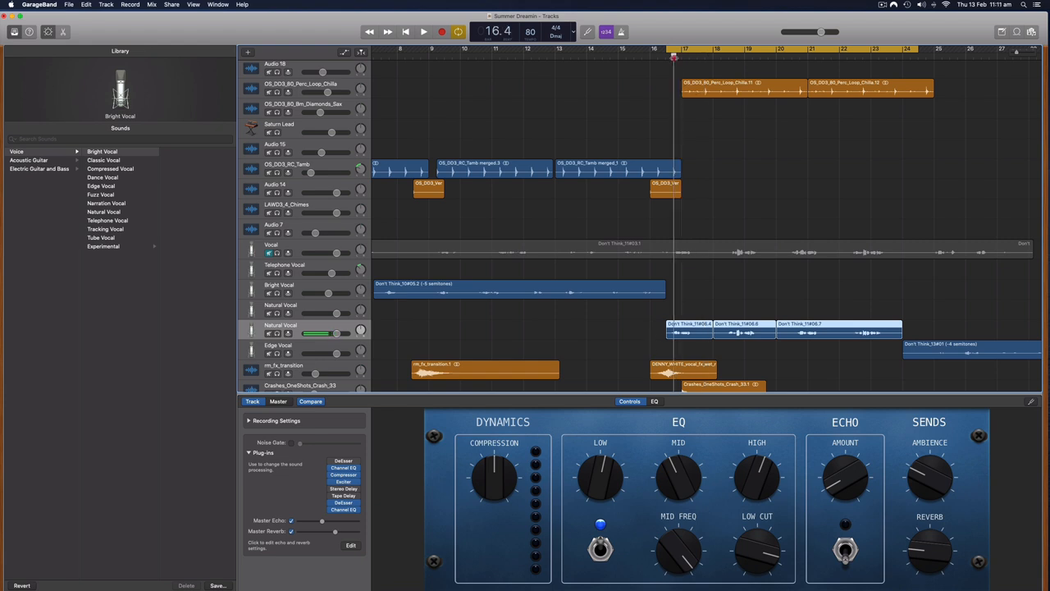
{"action": "left_click", "coordinate": [419, 30]}
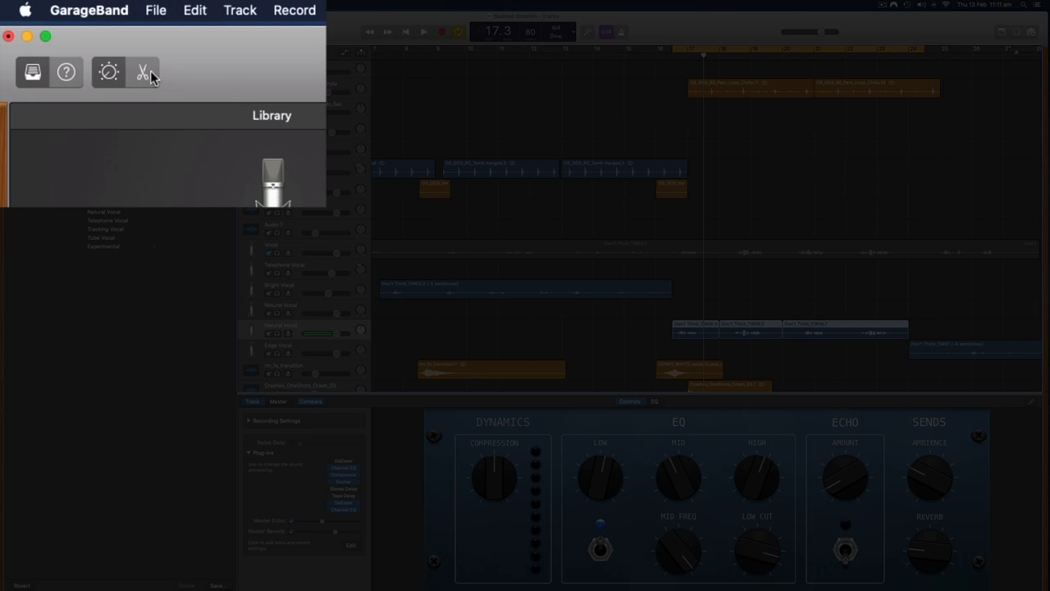
{"action": "mouse_move", "coordinate": [148, 76]}
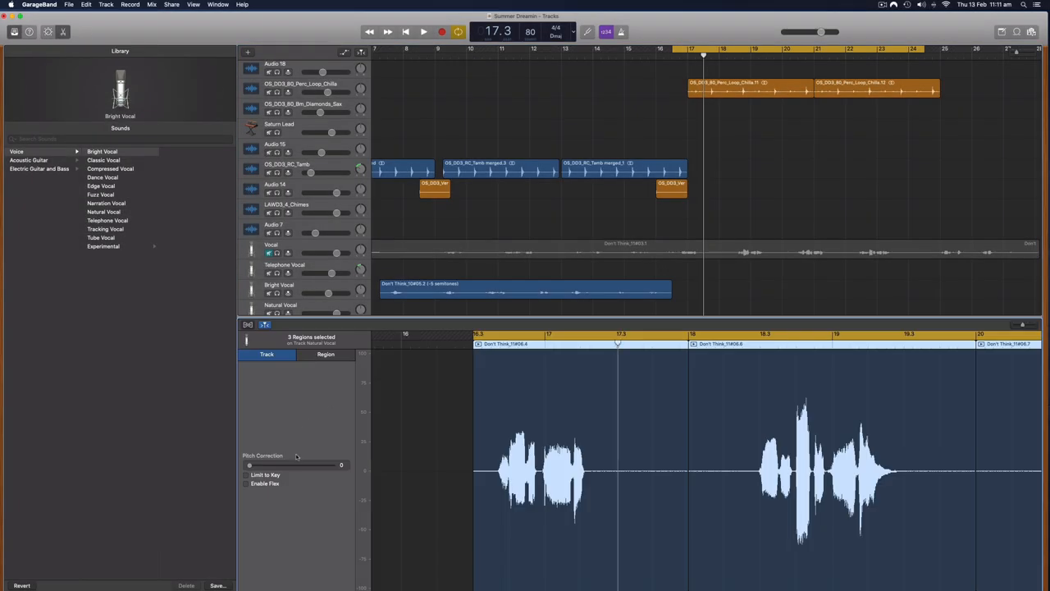
Step: Set Pitch Correction to 100, try about 40 during playback, then return it to 100
{"action": "scroll", "scroll_direction": "down", "scroll_amount": 3}
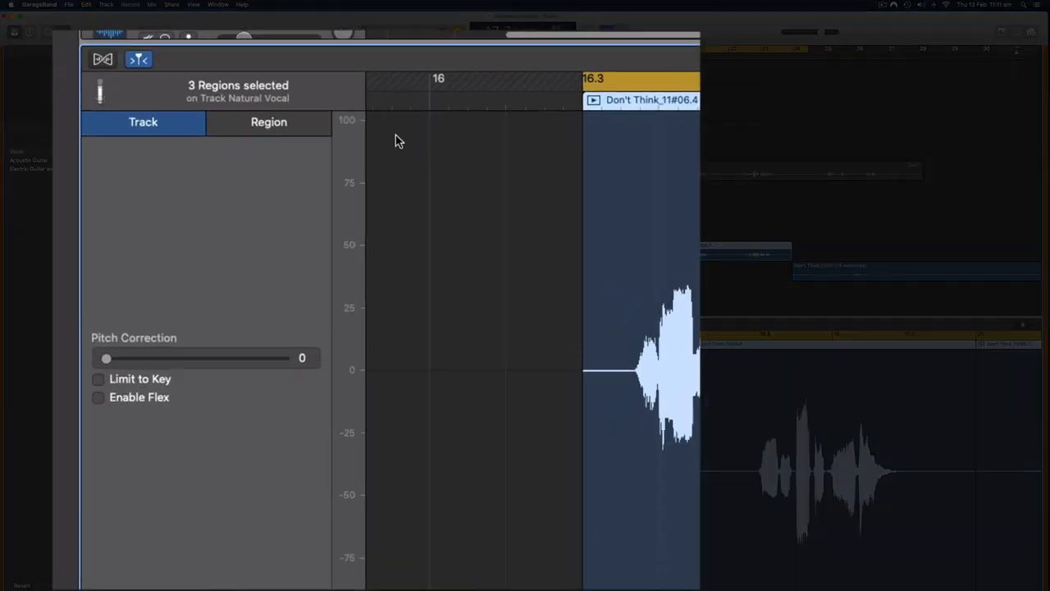
{"action": "left_click_drag", "start_coordinate": [105, 357], "coordinate": [142, 358]}
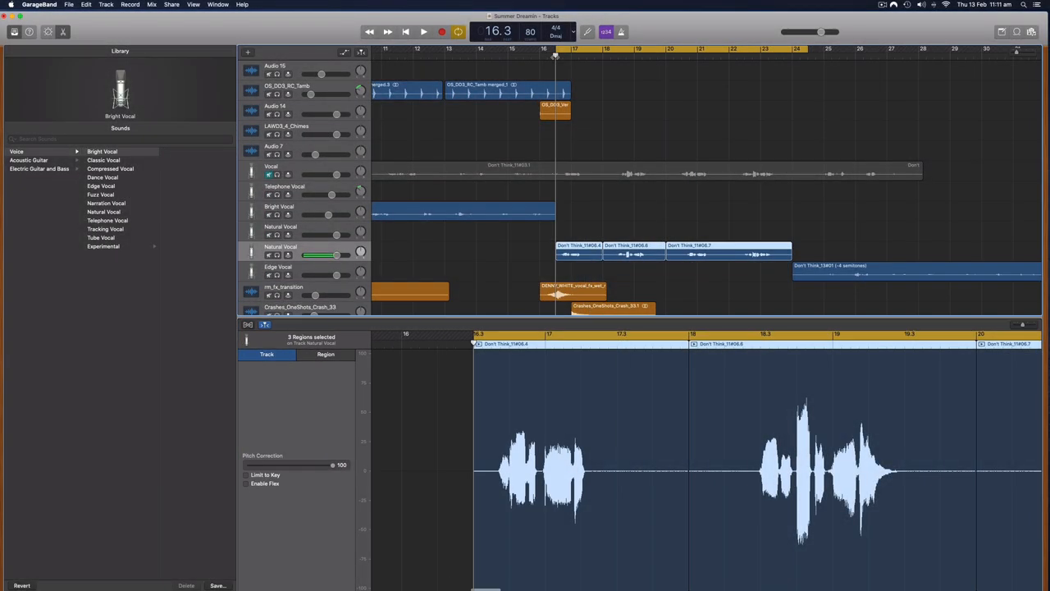
{"action": "left_click", "coordinate": [419, 30]}
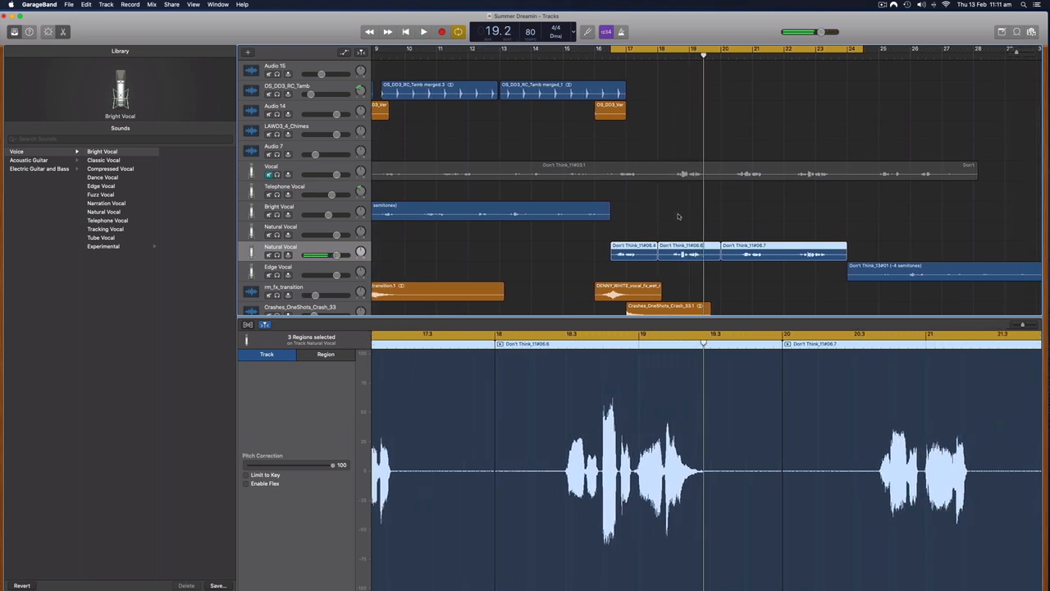
{"action": "scroll", "scroll_direction": "right", "scroll_amount": 3}
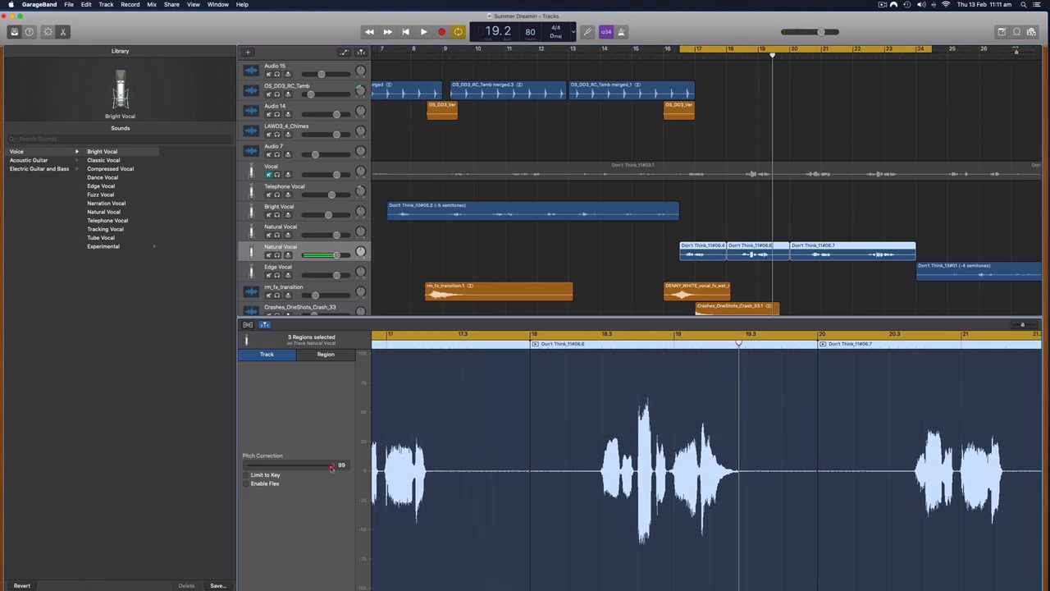
{"action": "left_click_drag", "start_coordinate": [330, 465], "coordinate": [286, 465]}
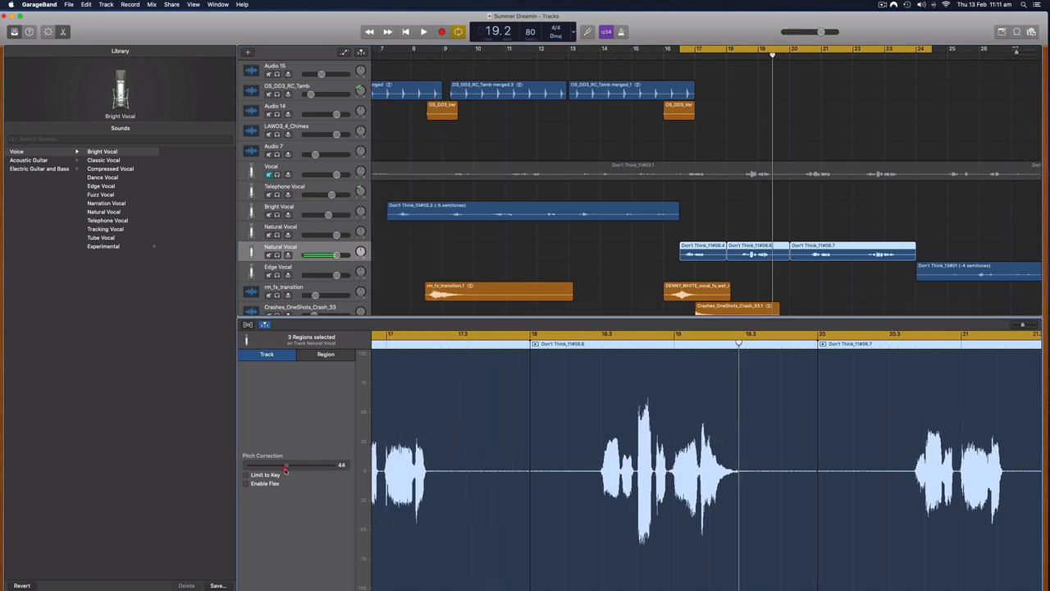
{"action": "left_click_drag", "start_coordinate": [286, 465], "coordinate": [282, 465]}
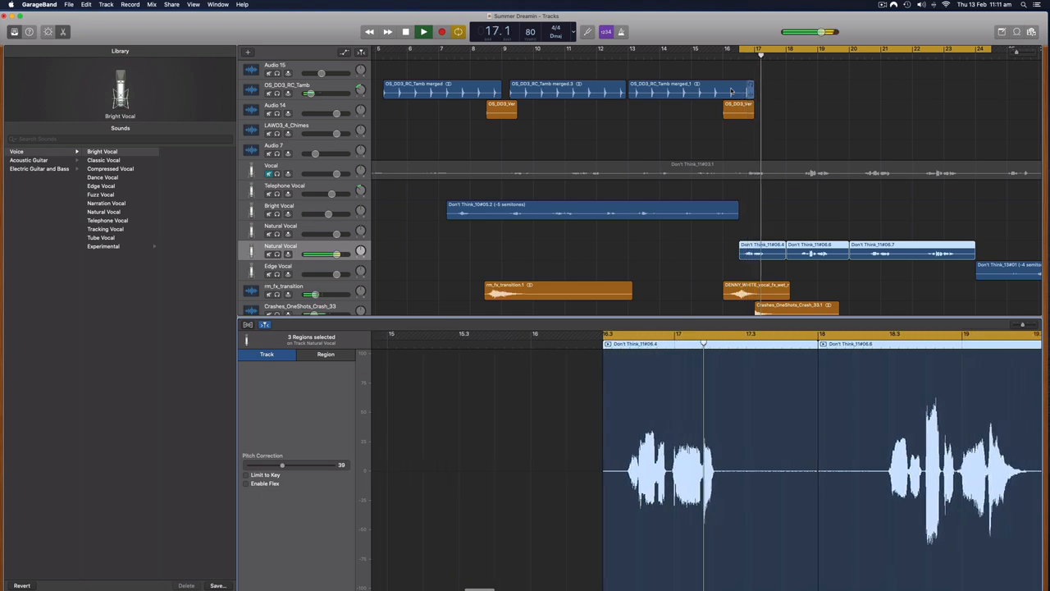
{"action": "left_click", "coordinate": [421, 31]}
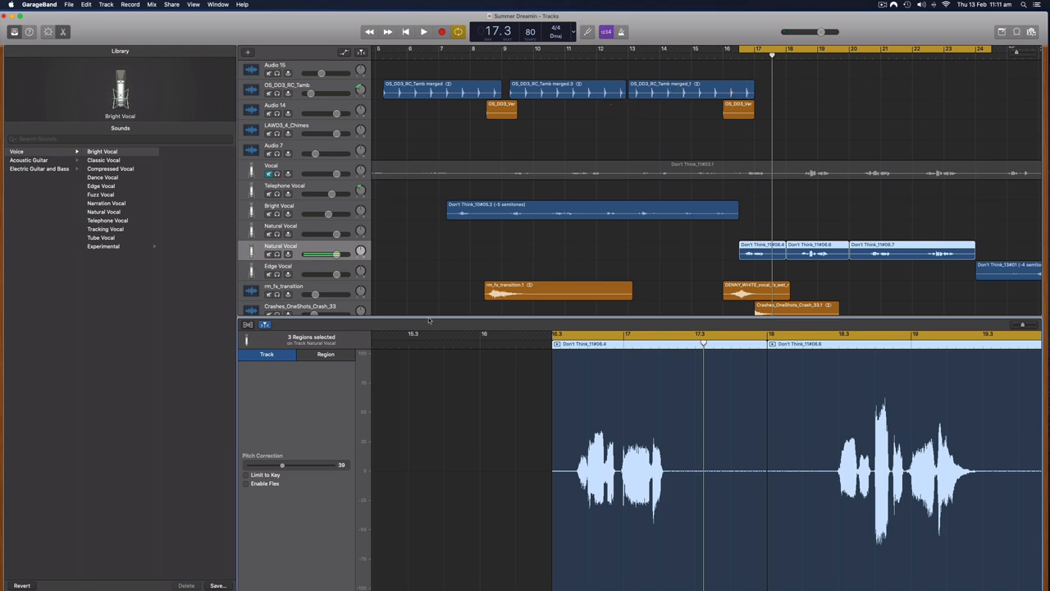
{"action": "scroll", "scroll_direction": "right", "scroll_amount": 3}
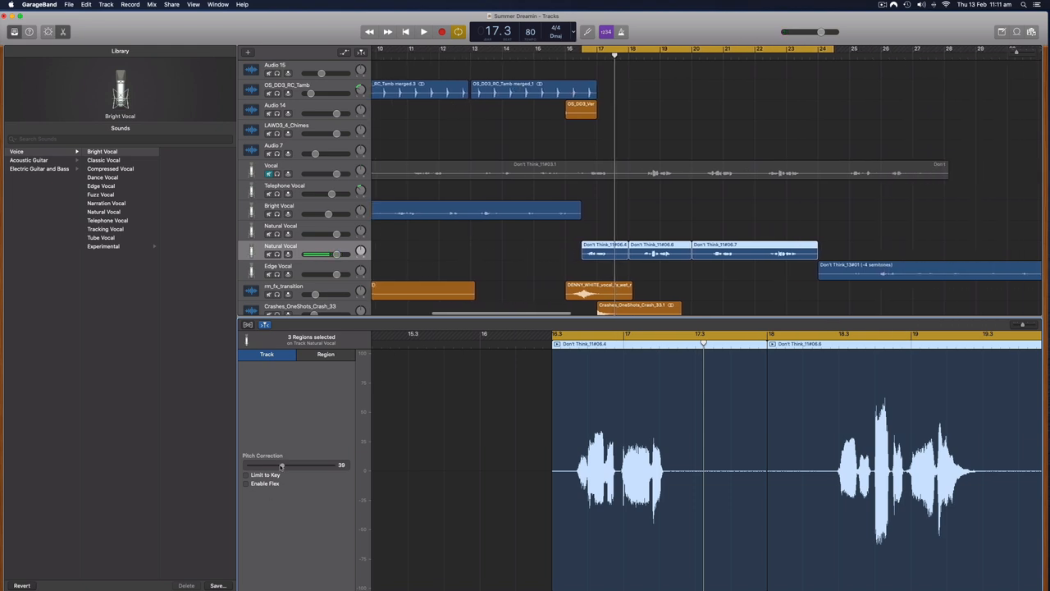
{"action": "left_click_drag", "start_coordinate": [281, 464], "coordinate": [339, 464]}
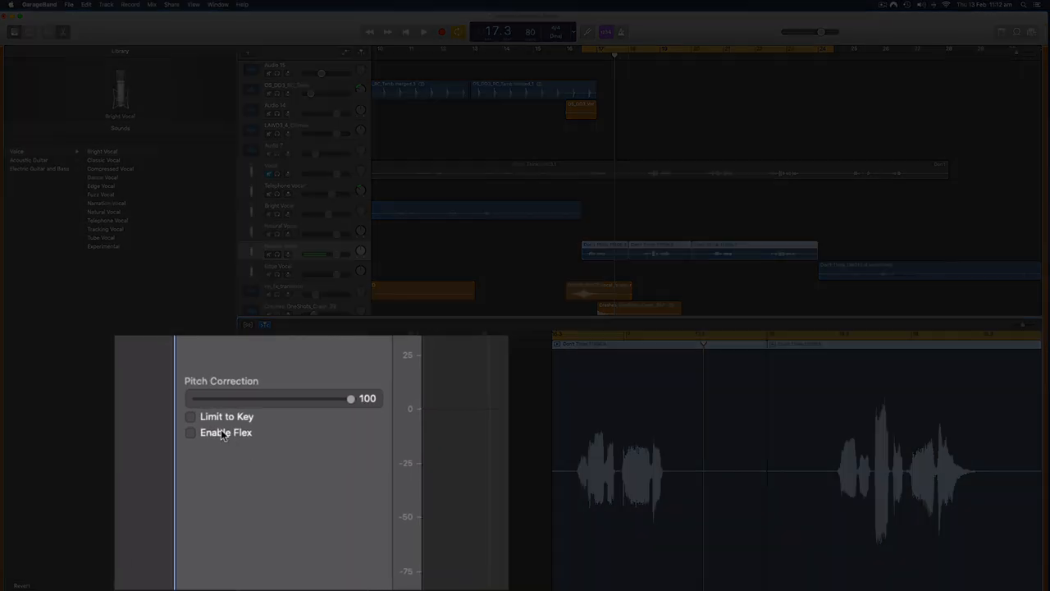
Step: Enable Limit to Key for the D major song and play back the corrected vocal
{"action": "left_click", "coordinate": [190, 416]}
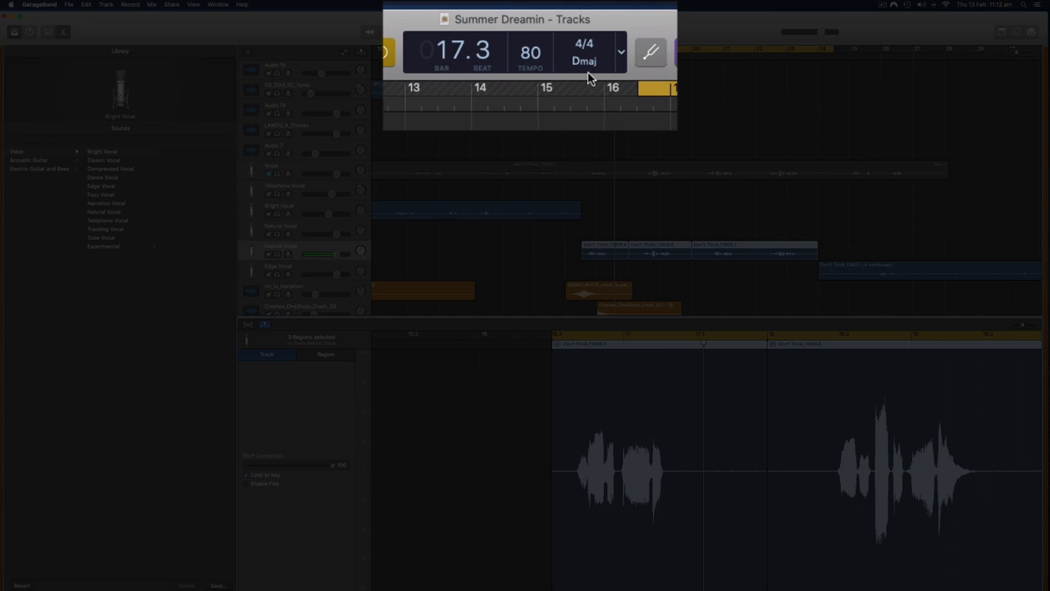
{"action": "mouse_move", "coordinate": [586, 59]}
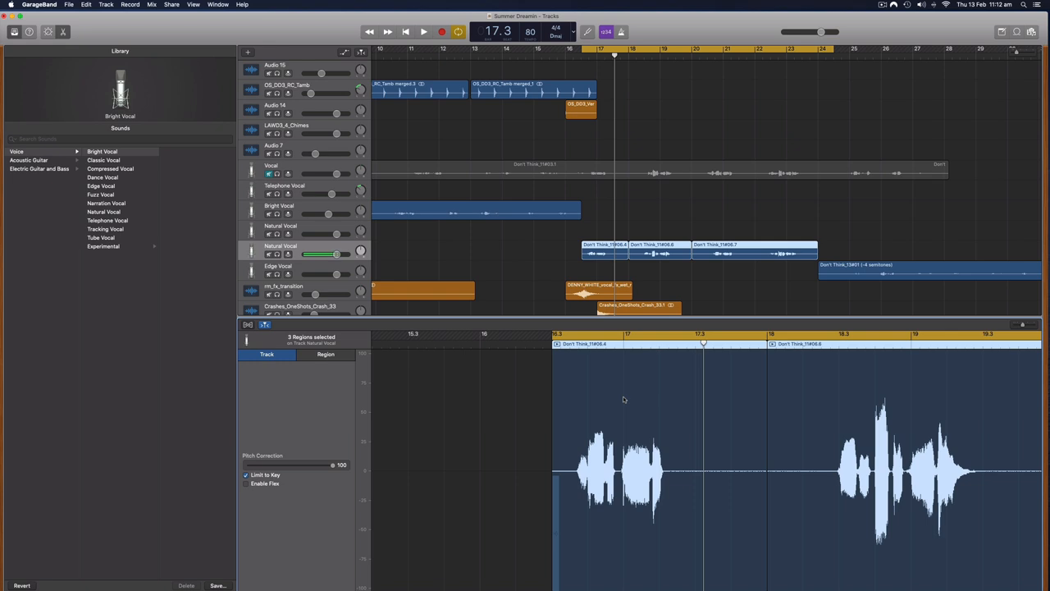
{"action": "left_click", "coordinate": [416, 30]}
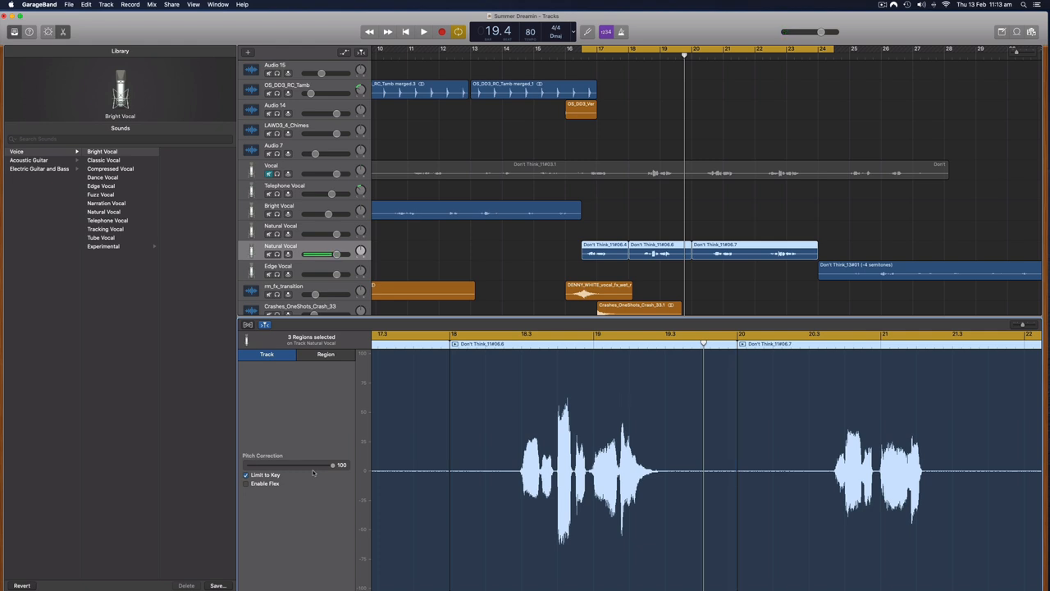
Step: Enlarge the Tracks area and show the Natural Vocal track's recording and plug-in settings
{"action": "left_click_drag", "start_coordinate": [314, 464], "coordinate": [246, 464]}
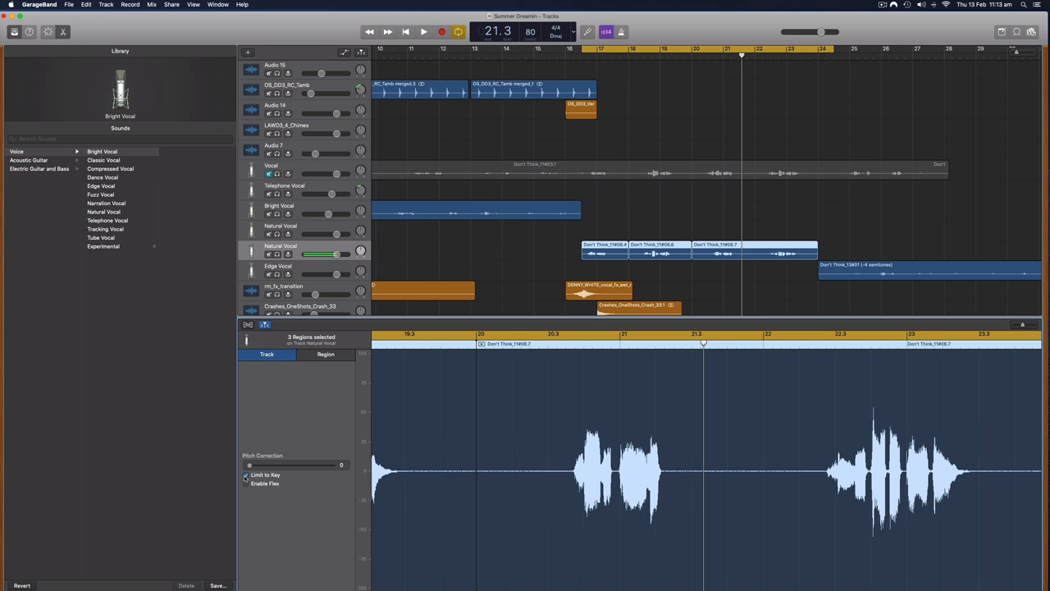
{"action": "left_click", "coordinate": [245, 475]}
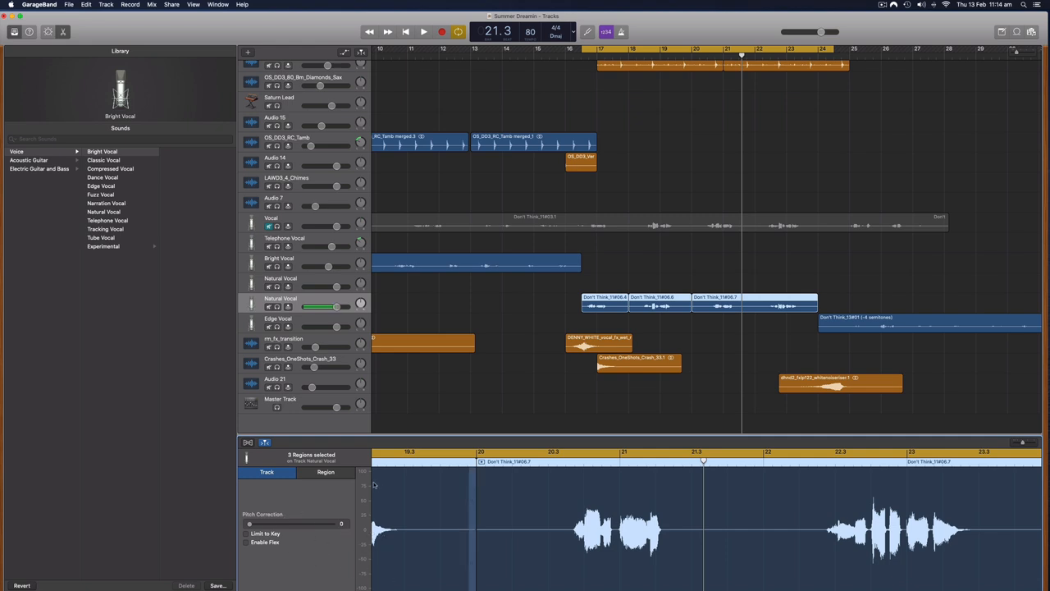
{"action": "mouse_move", "coordinate": [328, 306]}
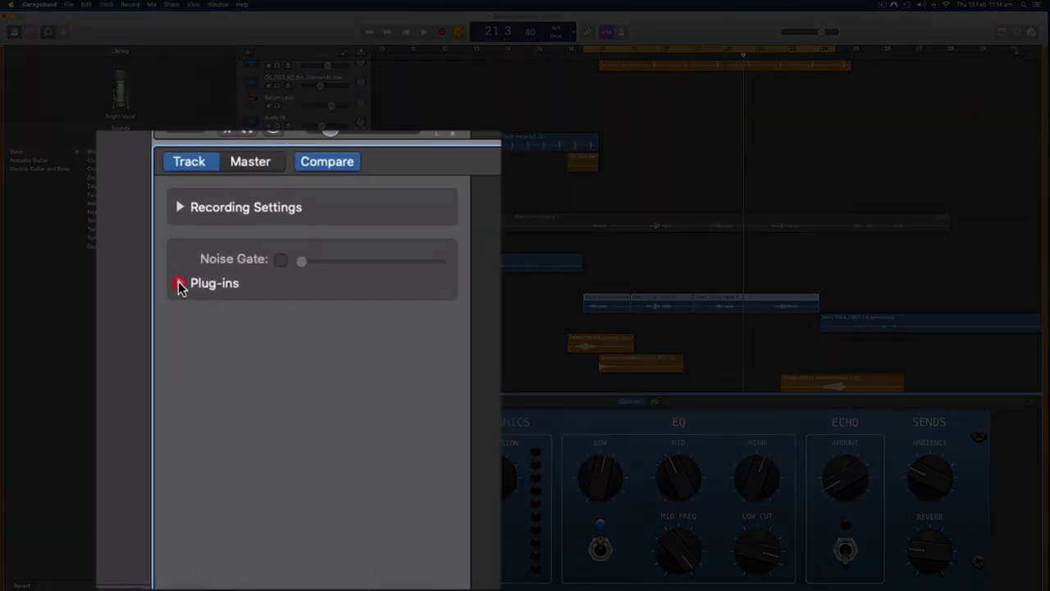
Step: Insert Audio Units > Auburn > Graillon 2 in the empty slot below PitchCor
{"action": "left_click", "coordinate": [179, 283]}
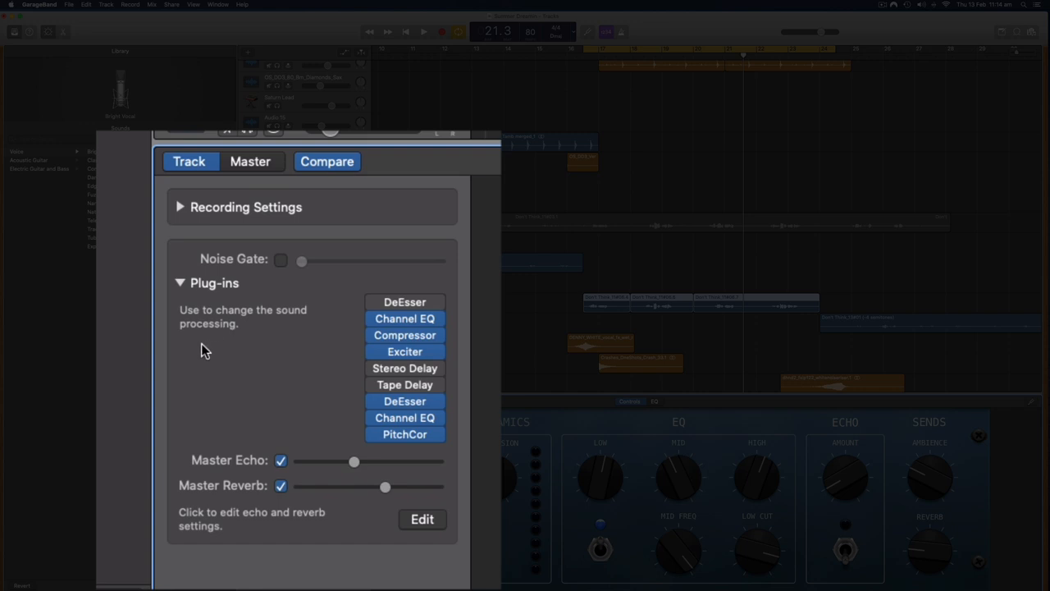
{"action": "mouse_move", "coordinate": [405, 434]}
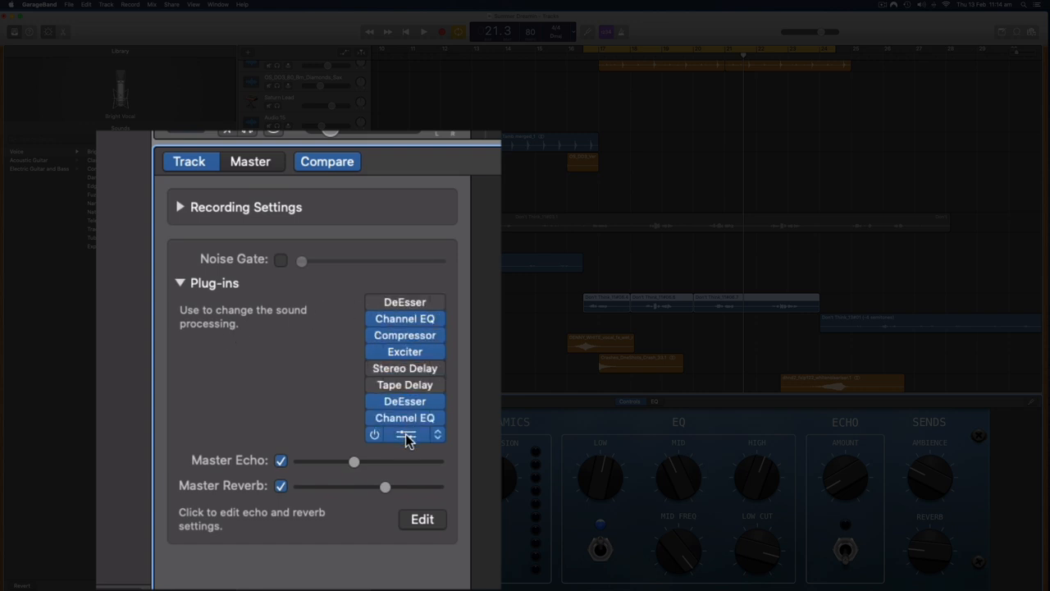
{"action": "mouse_move", "coordinate": [416, 441]}
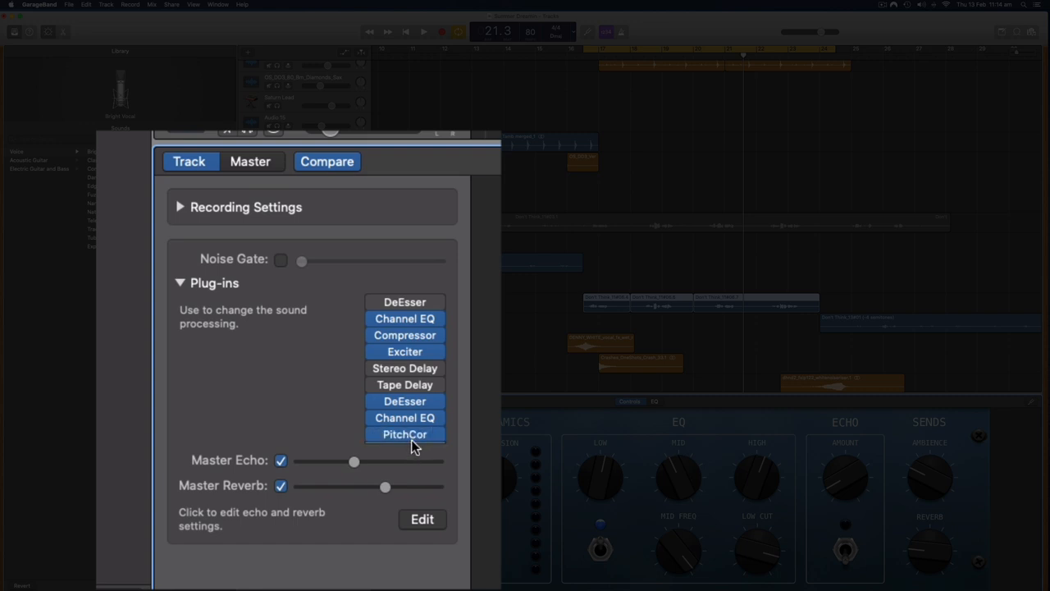
{"action": "left_click", "coordinate": [404, 434]}
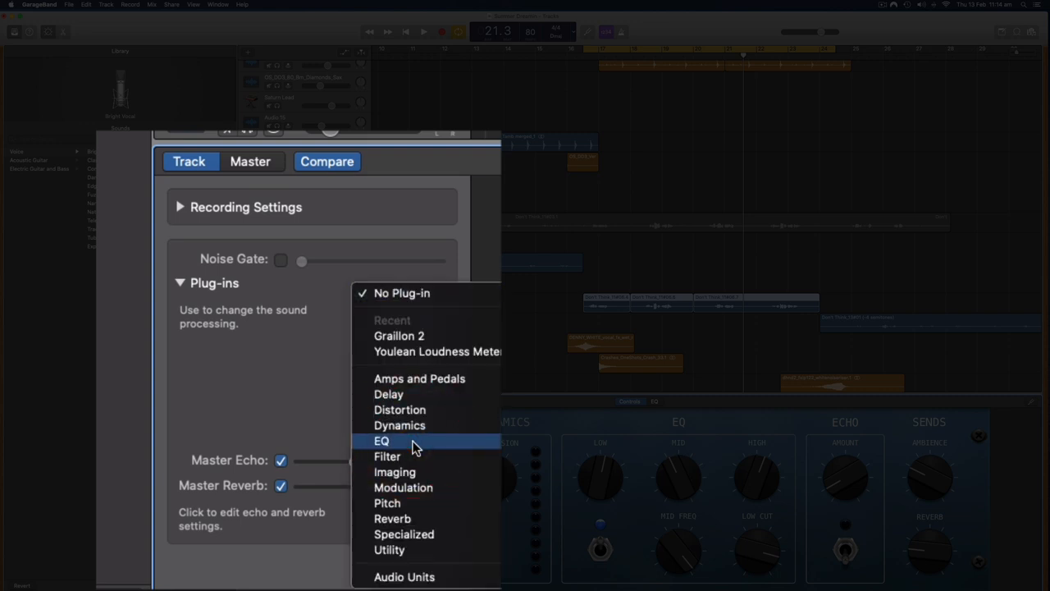
{"action": "mouse_move", "coordinate": [420, 379]}
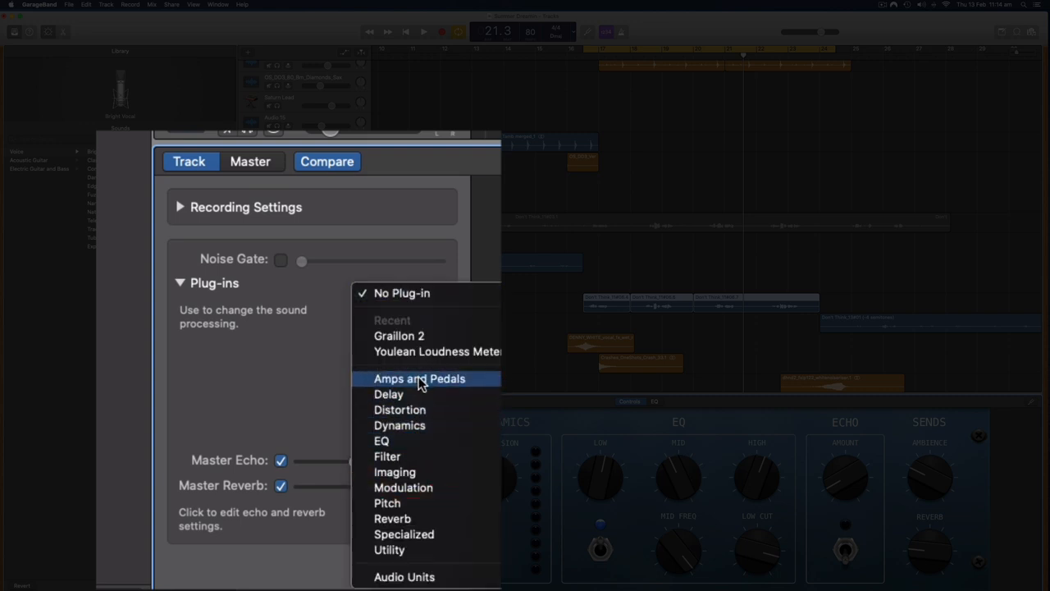
{"action": "mouse_move", "coordinate": [431, 397]}
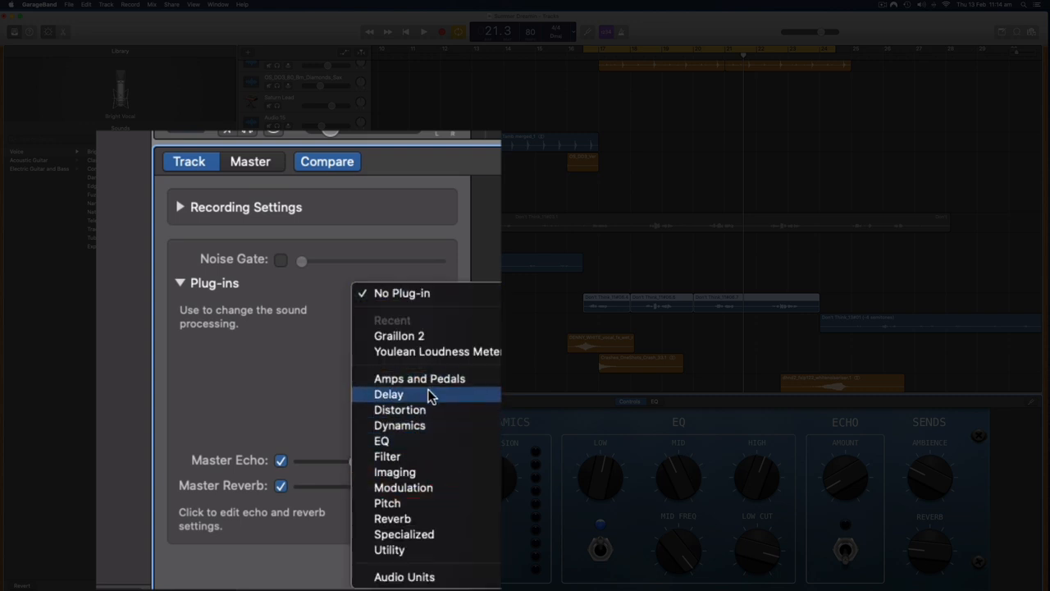
{"action": "mouse_move", "coordinate": [453, 577]}
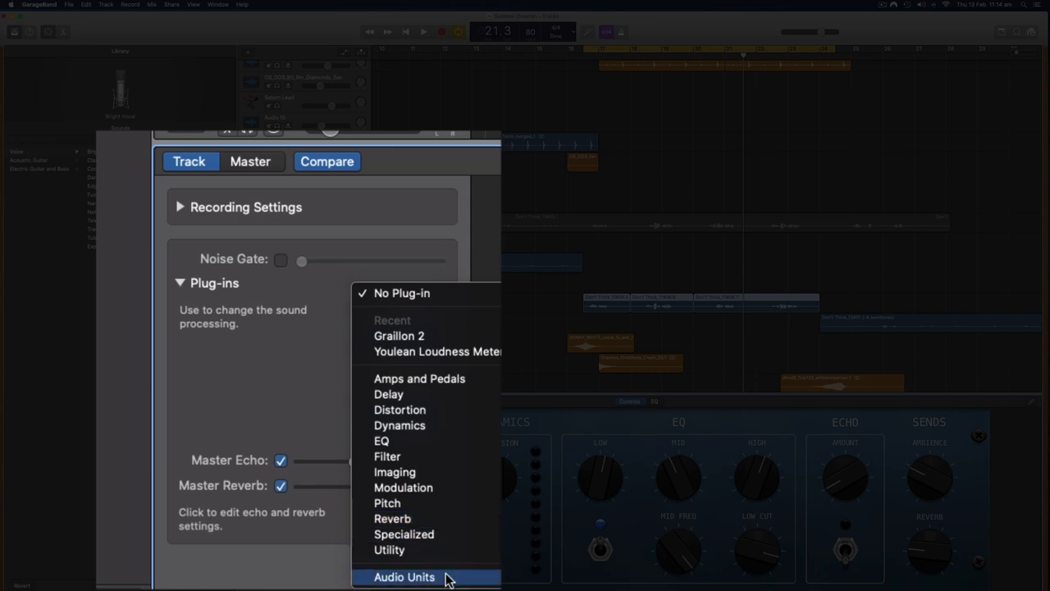
{"action": "left_click", "coordinate": [404, 576]}
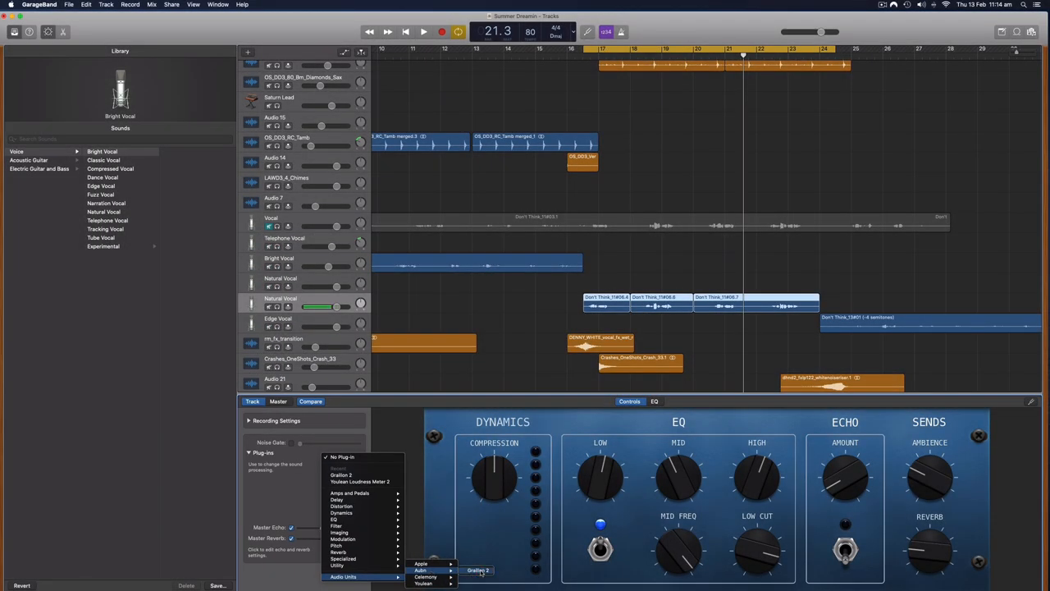
{"action": "left_click", "coordinate": [474, 586]}
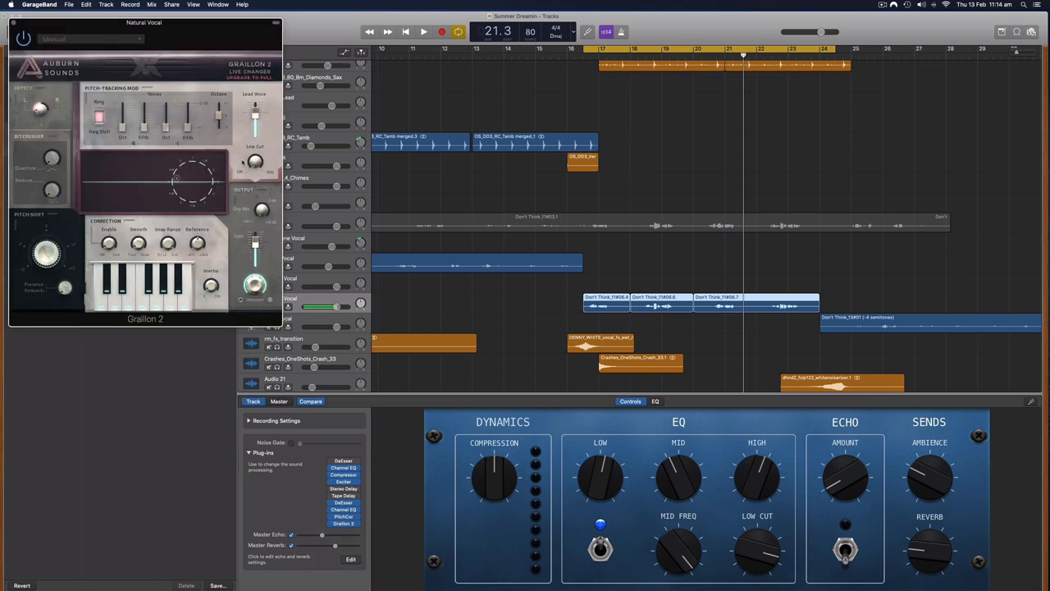
{"action": "mouse_move", "coordinate": [414, 229]}
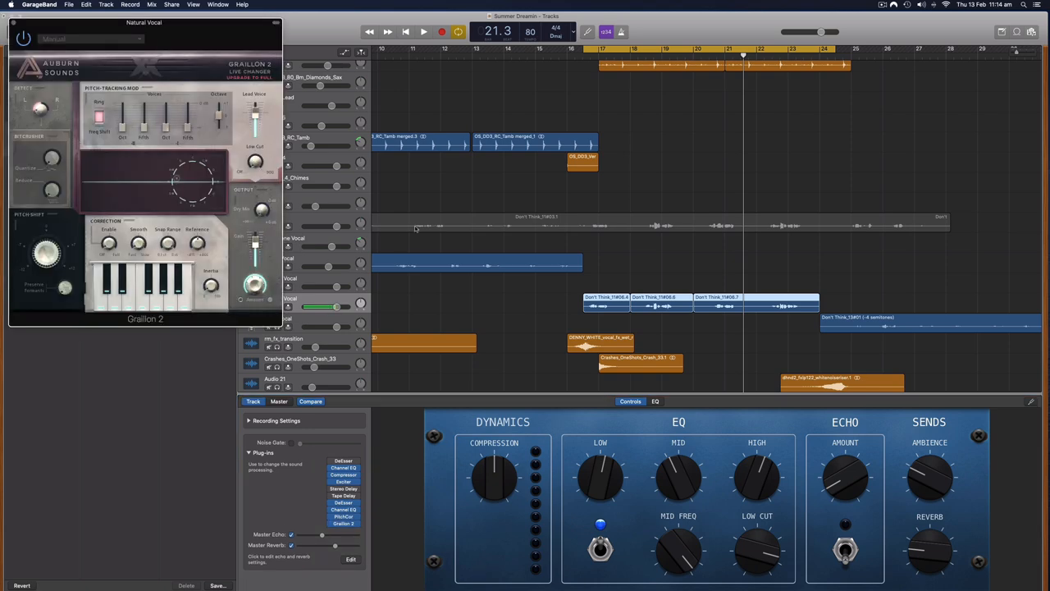
{"action": "mouse_move", "coordinate": [311, 199]}
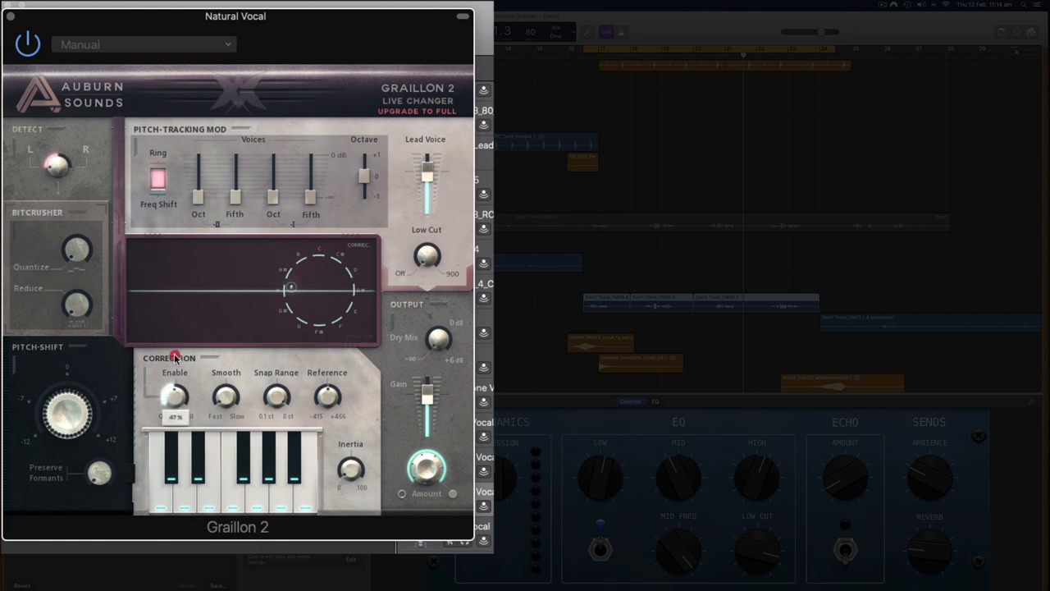
Step: Set Graillon 2's correction amount to 100% and show its Factory Presets list
{"action": "left_click_drag", "start_coordinate": [175, 398], "coordinate": [154, 418]}
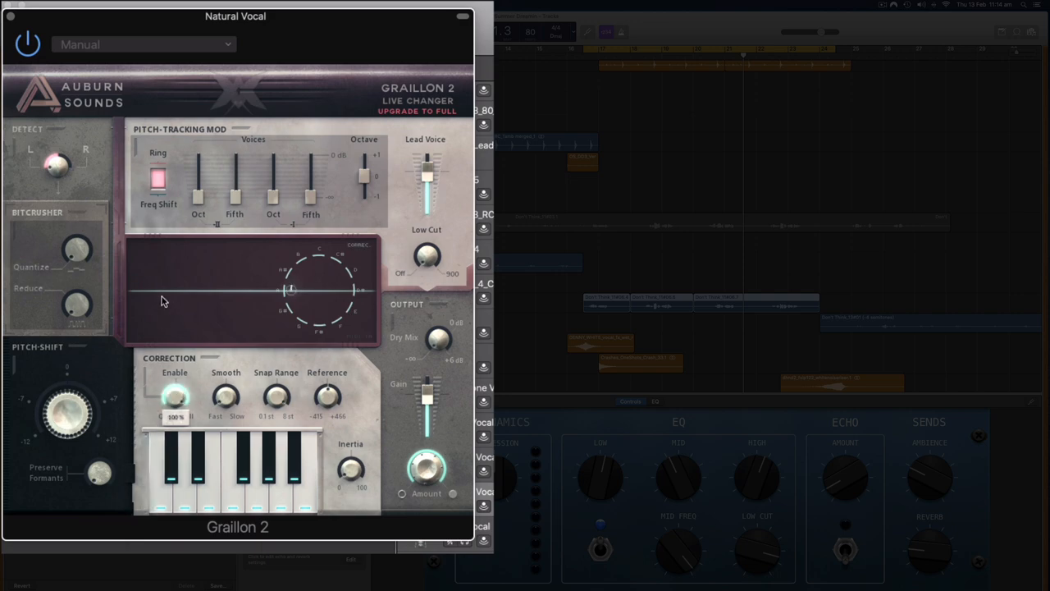
{"action": "left_click", "coordinate": [139, 45]}
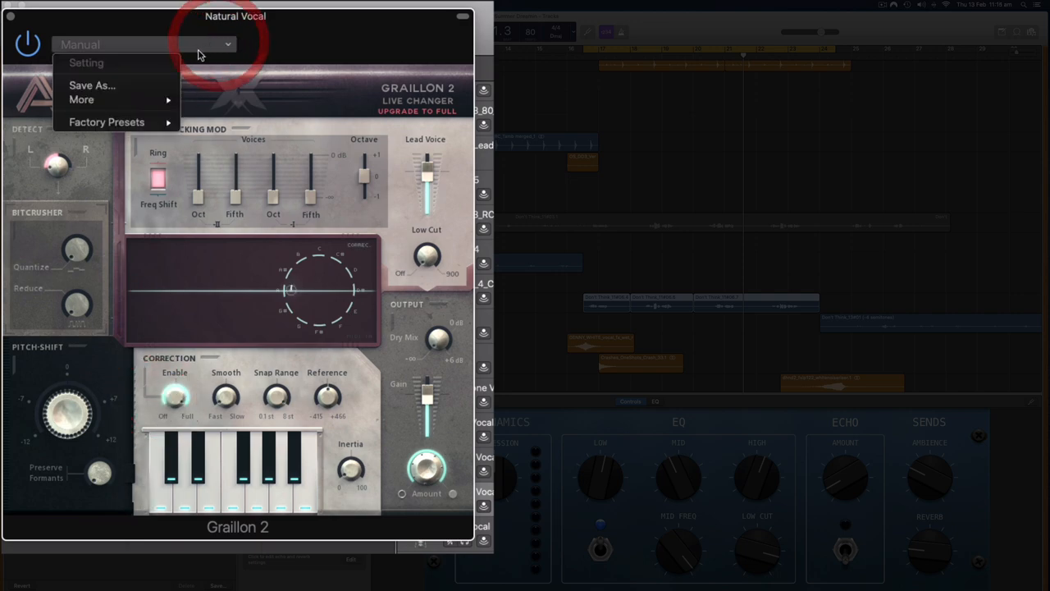
{"action": "left_click", "coordinate": [96, 122]}
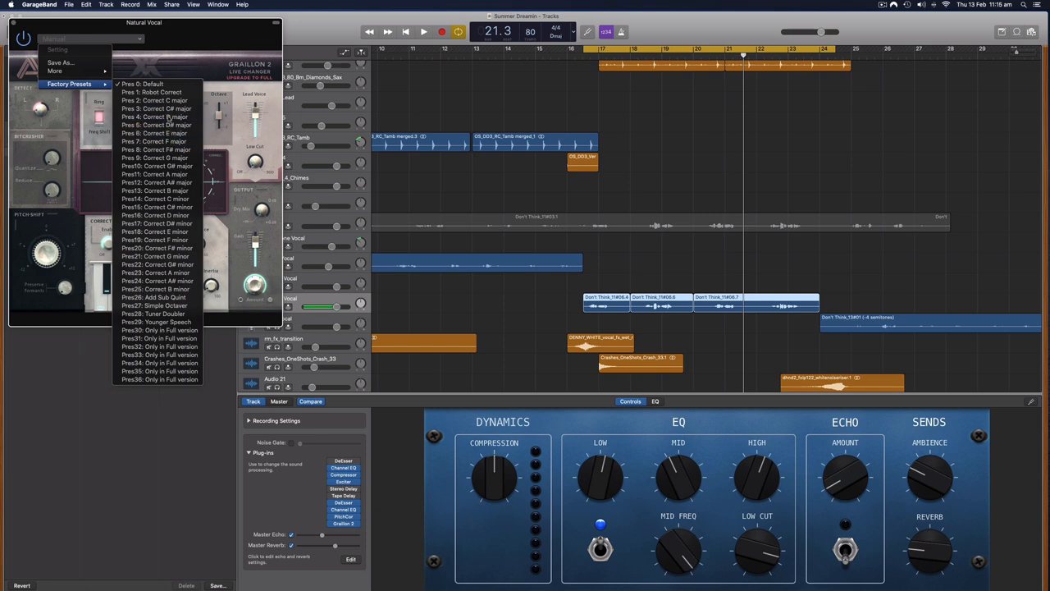
Step: Load Graillon 2's 'Pres 5: Correct D major' preset and adjust a Correction knob
{"action": "left_click", "coordinate": [156, 124]}
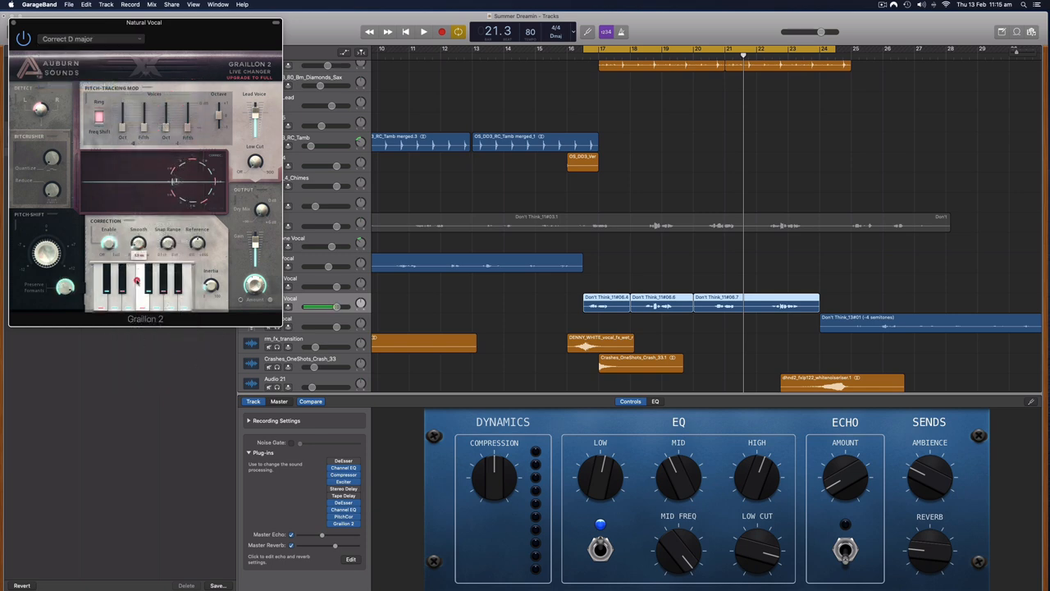
{"action": "left_click", "coordinate": [134, 244]}
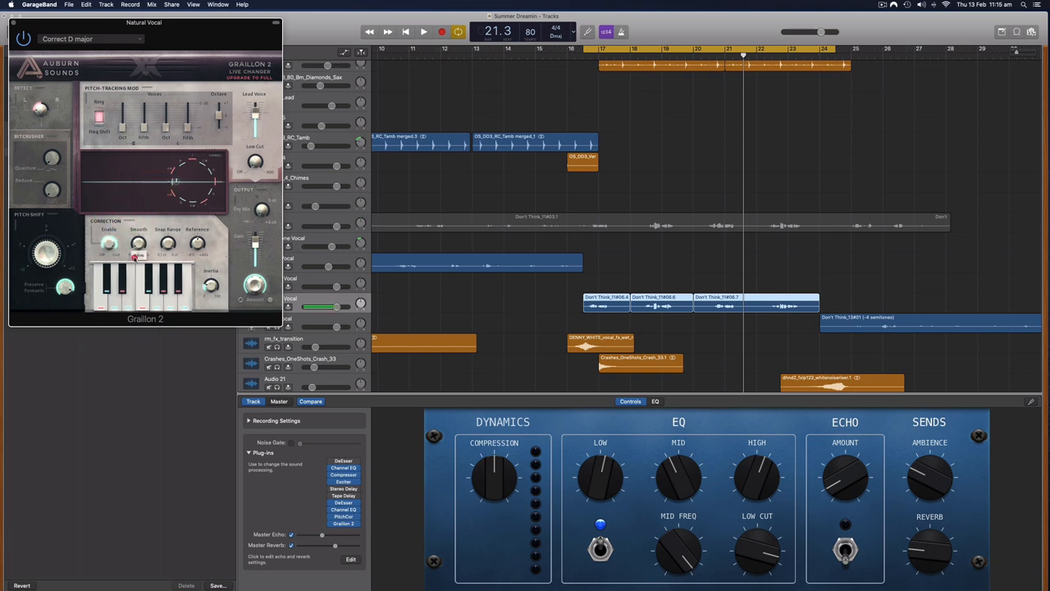
{"action": "mouse_move", "coordinate": [597, 248]}
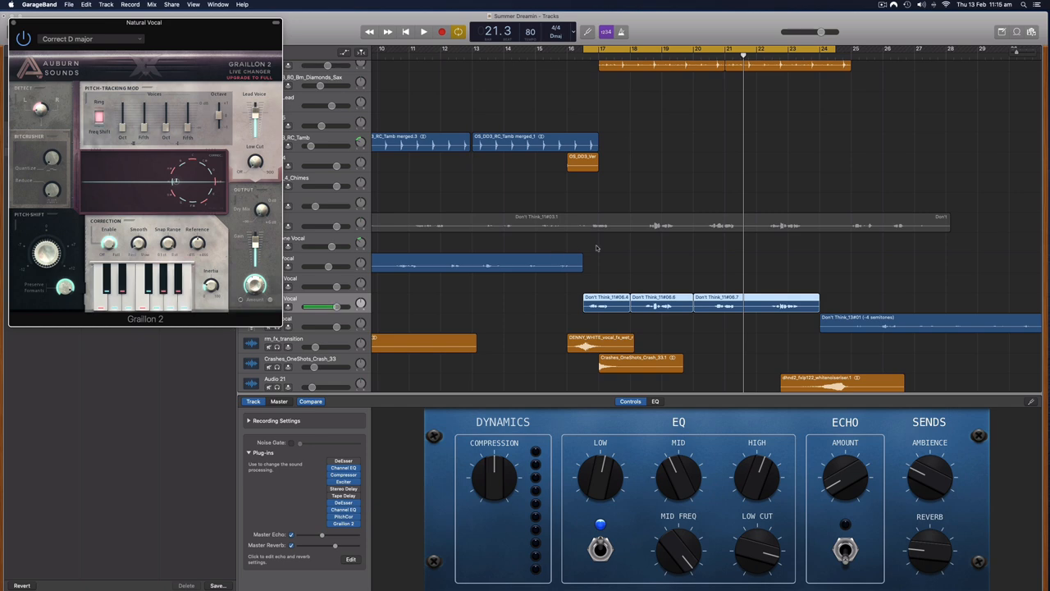
Step: Play the song from bar 19 to hear the Graillon-corrected Natural Vocal
{"action": "left_click", "coordinate": [417, 27]}
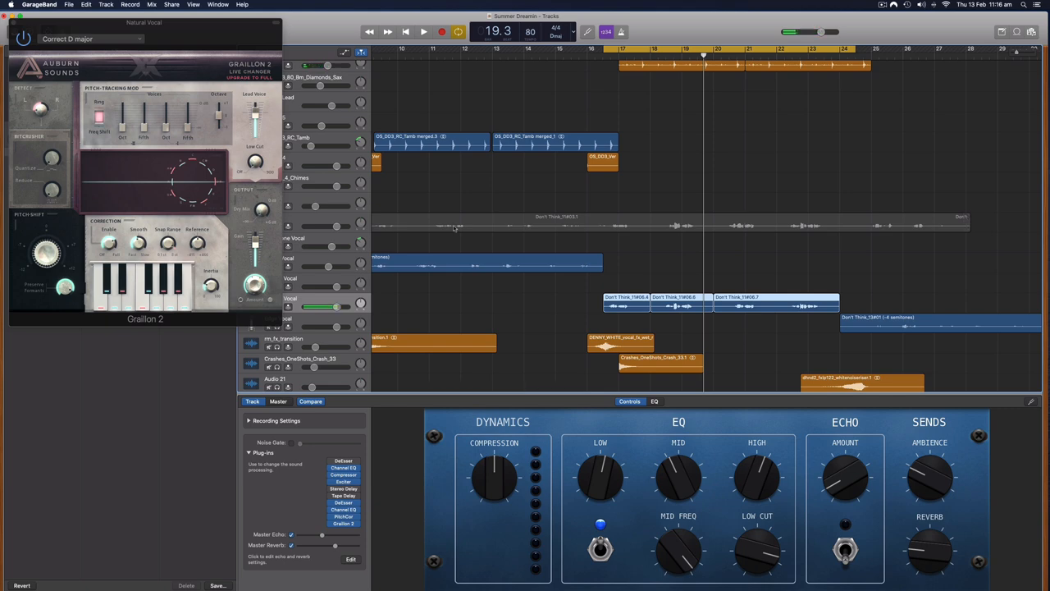
{"action": "mouse_move", "coordinate": [656, 297]}
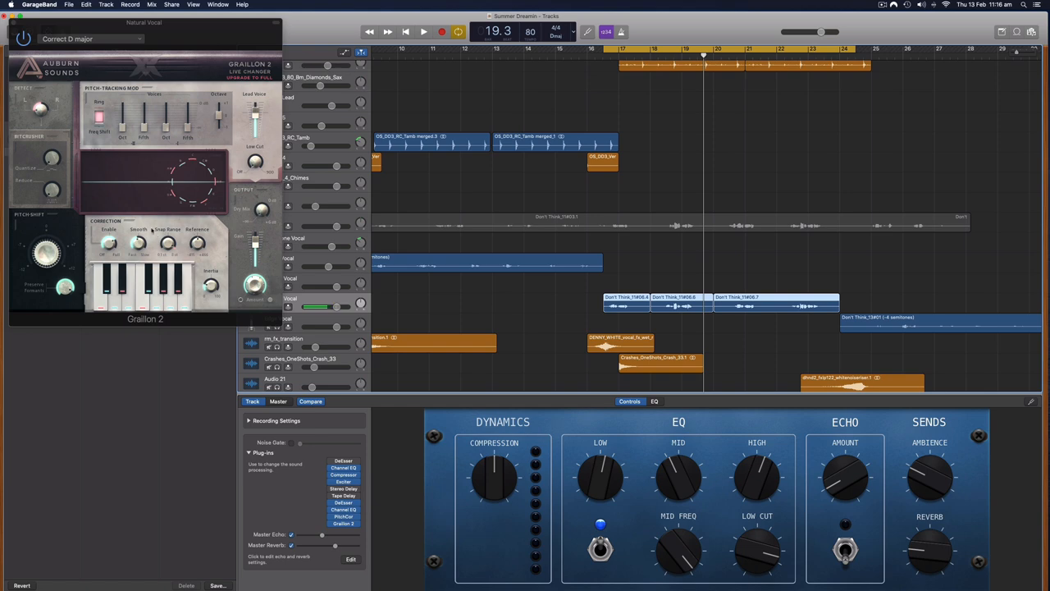
{"action": "mouse_move", "coordinate": [215, 239]}
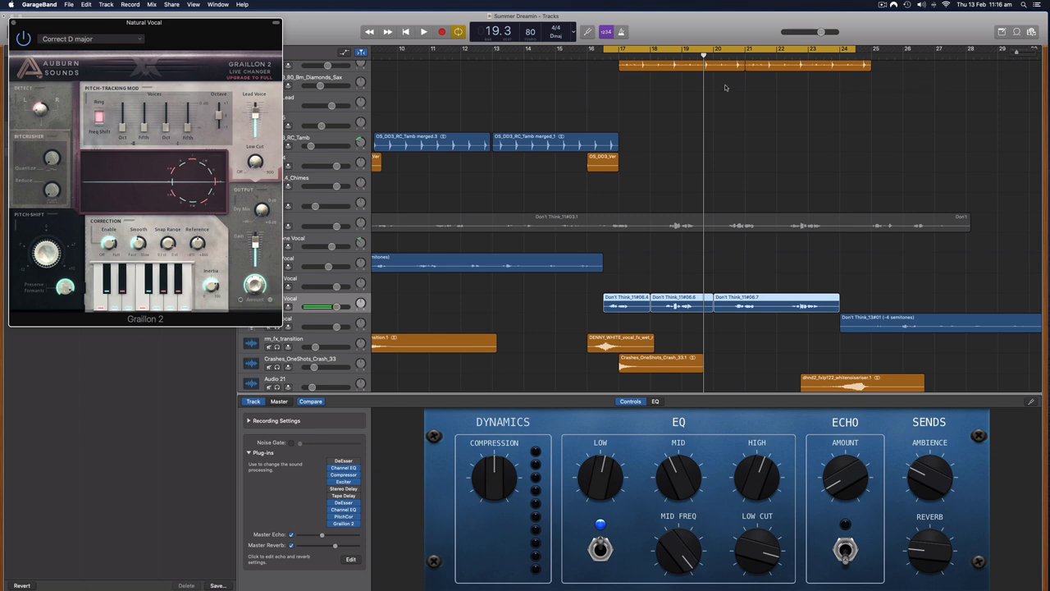
{"action": "left_click", "coordinate": [418, 30]}
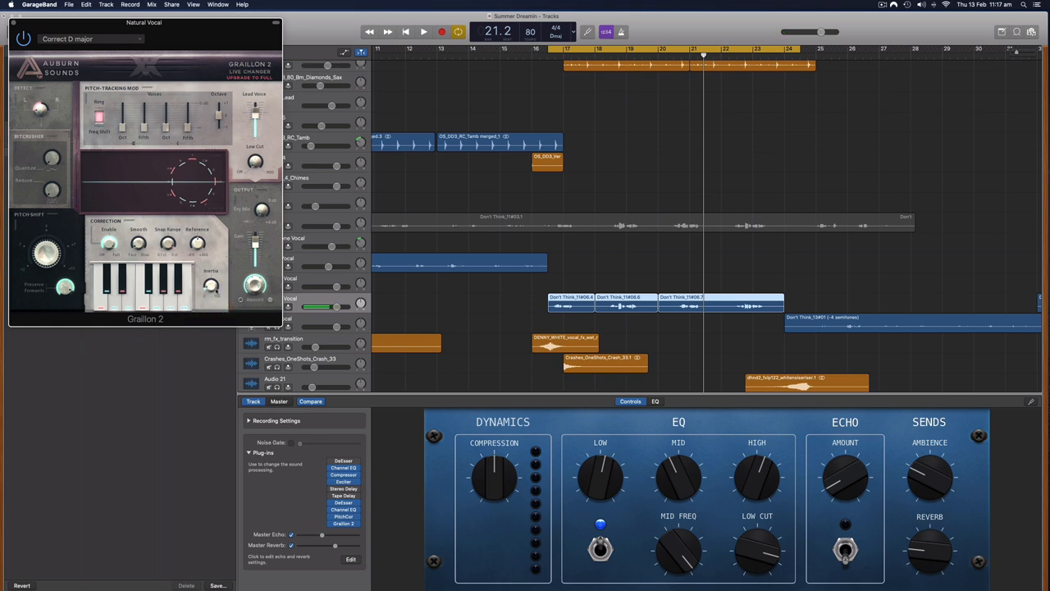
{"action": "mouse_move", "coordinate": [664, 277]}
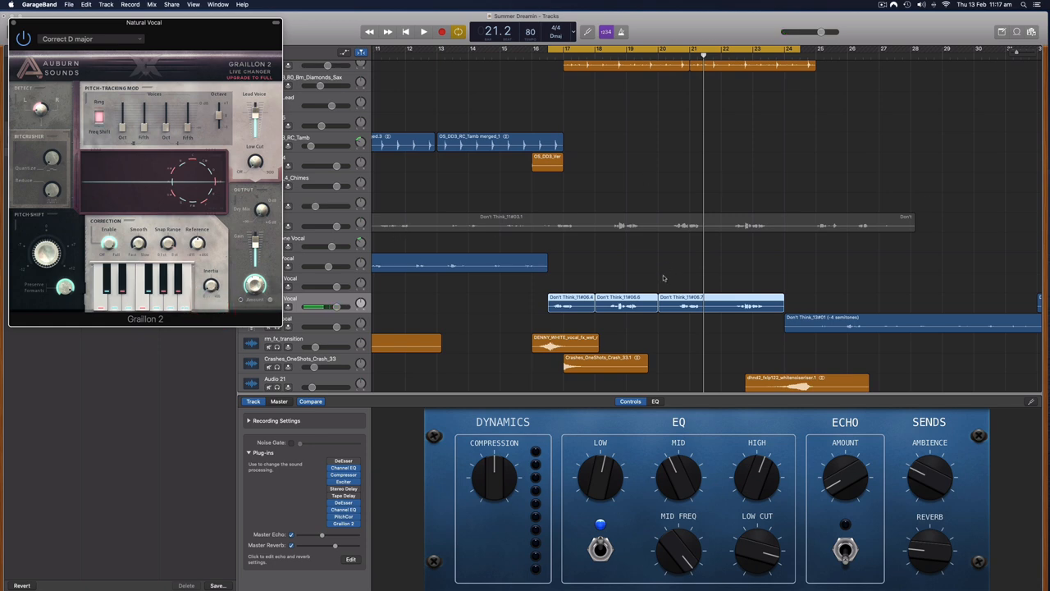